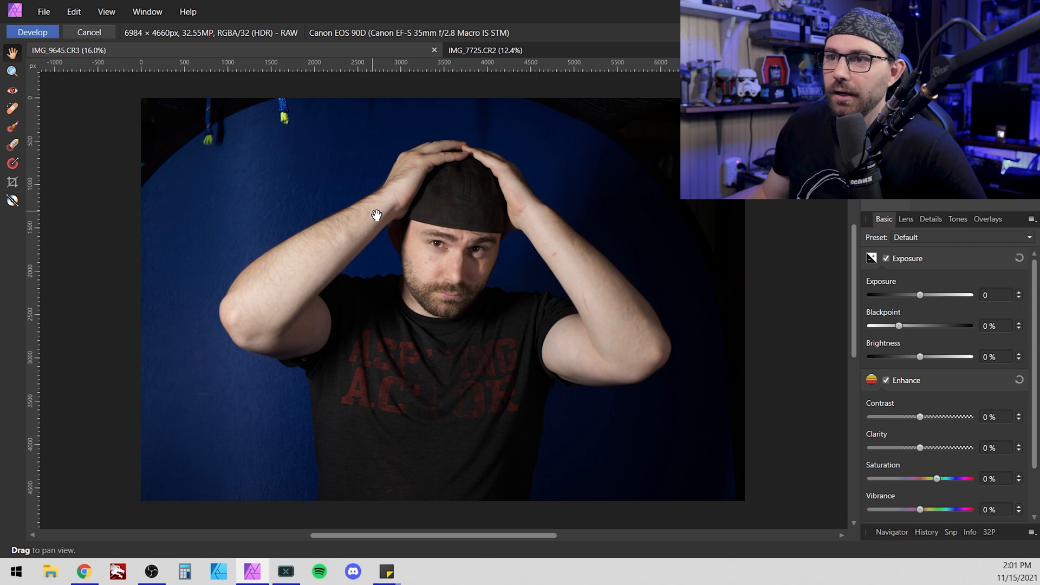
mouse_move(321, 240)
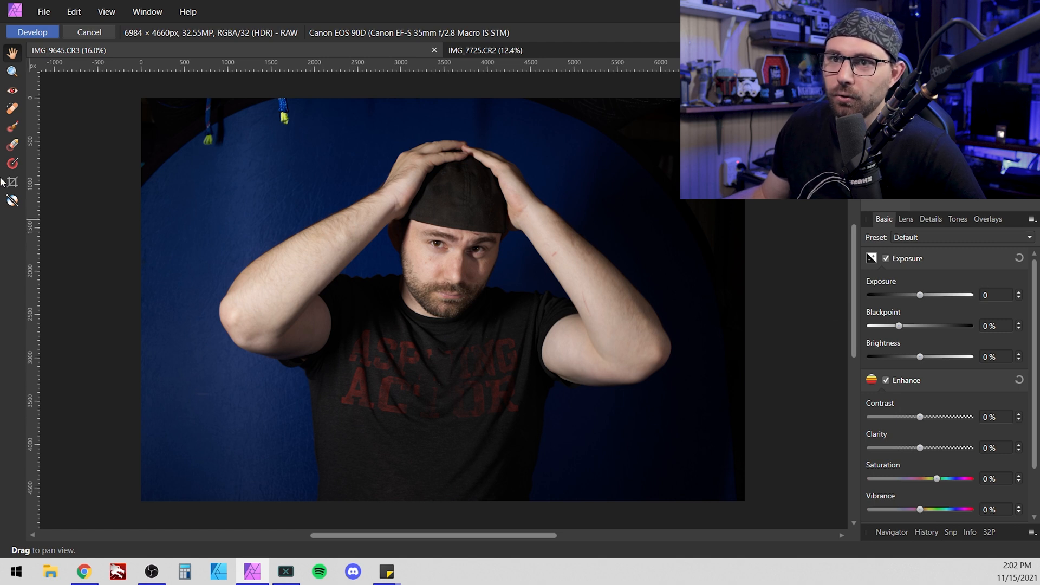
Crop the portrait with the Crop Tool, trimming the dark left, right and top edges to 5733 × 4341 px.
left_click(12, 182)
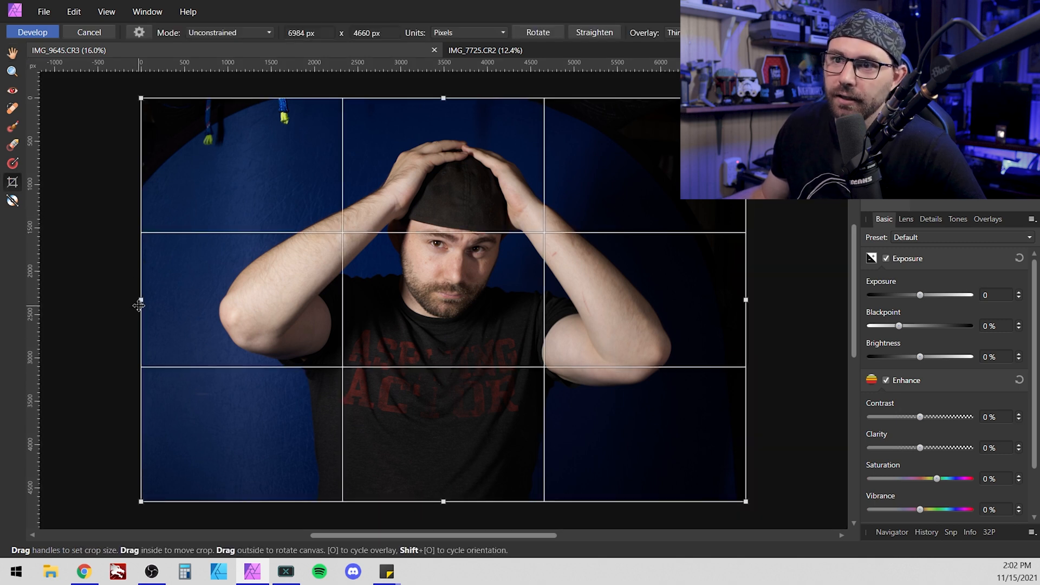
left_click_drag(140, 299, 149, 312)
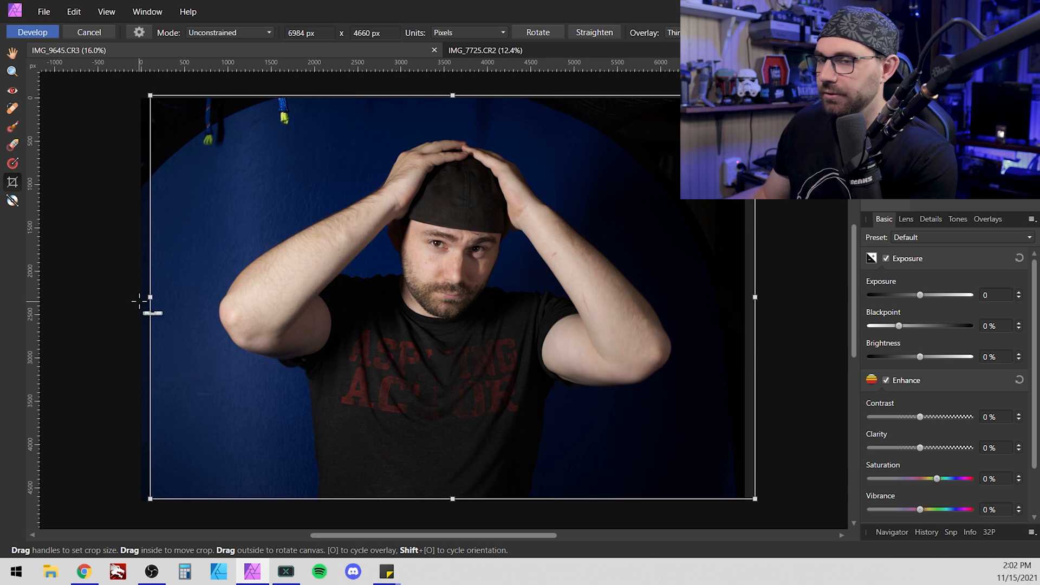
left_click_drag(148, 299, 196, 300)
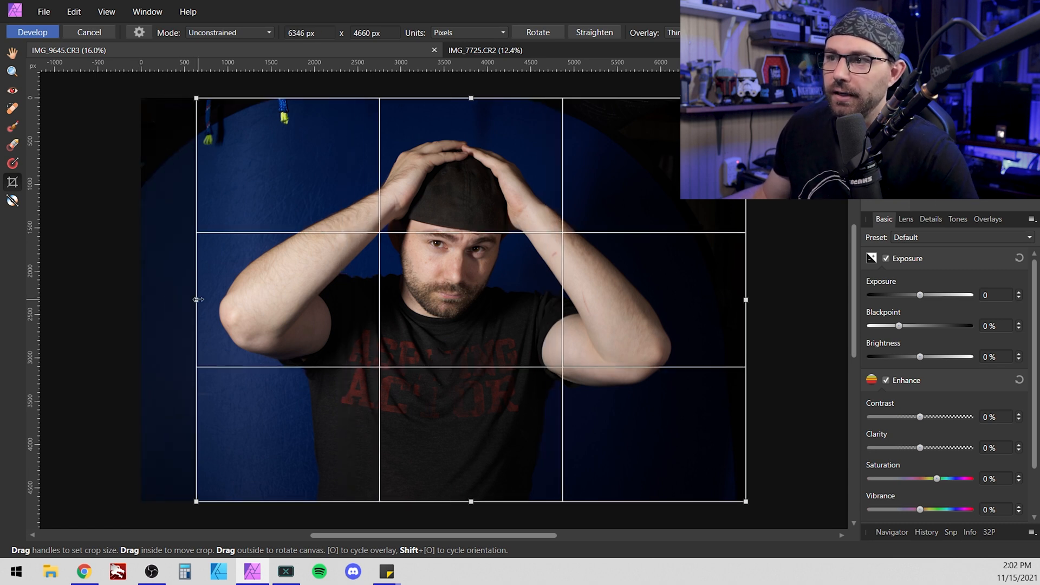
left_click_drag(746, 299, 696, 299)
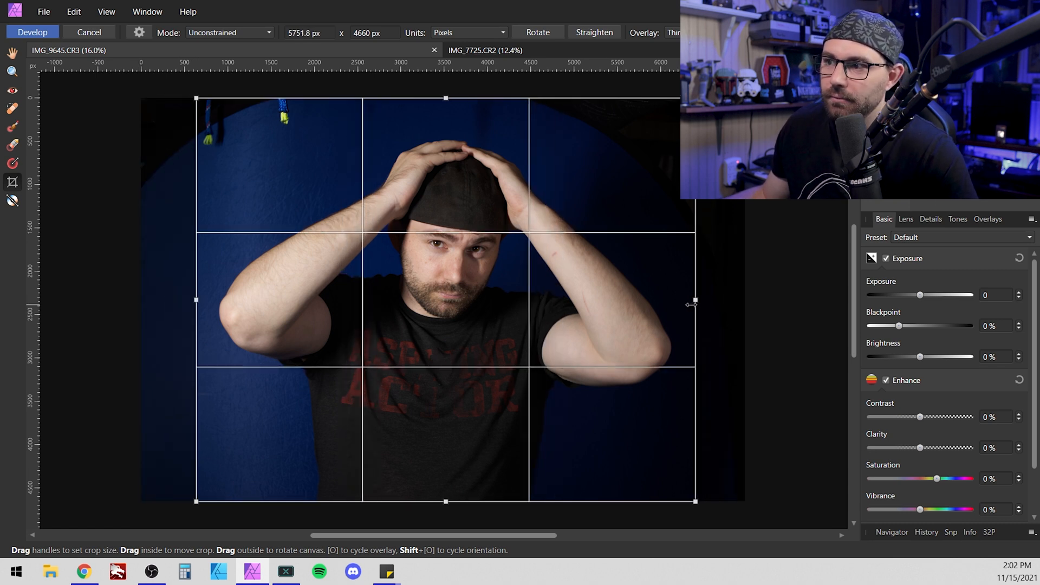
left_click_drag(444, 99, 444, 126)
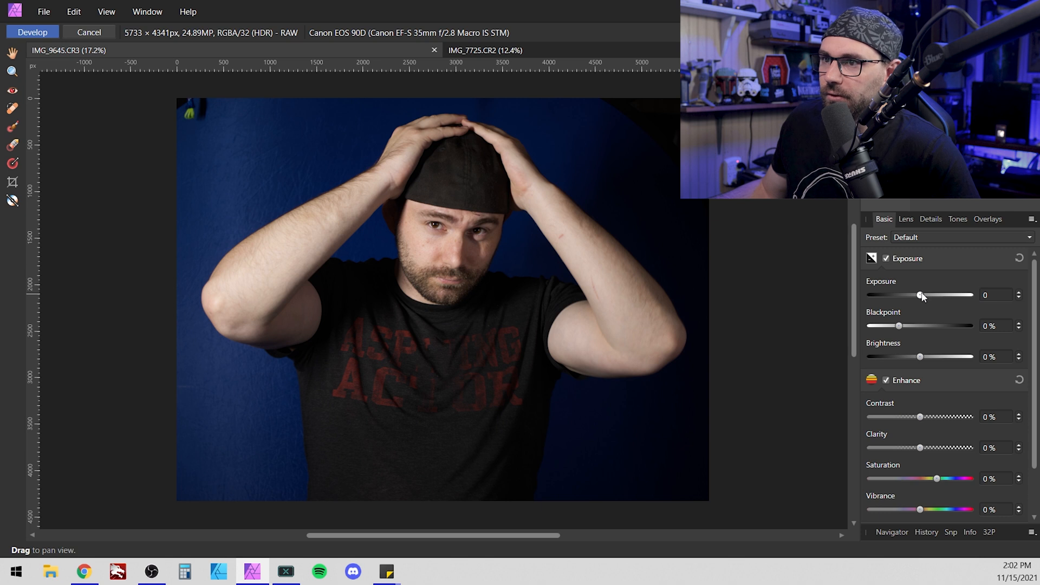
Experiment with the Exposure slider between about 0.4 and 1.44, settling on 0.6.
left_click_drag(920, 295, 931, 295)
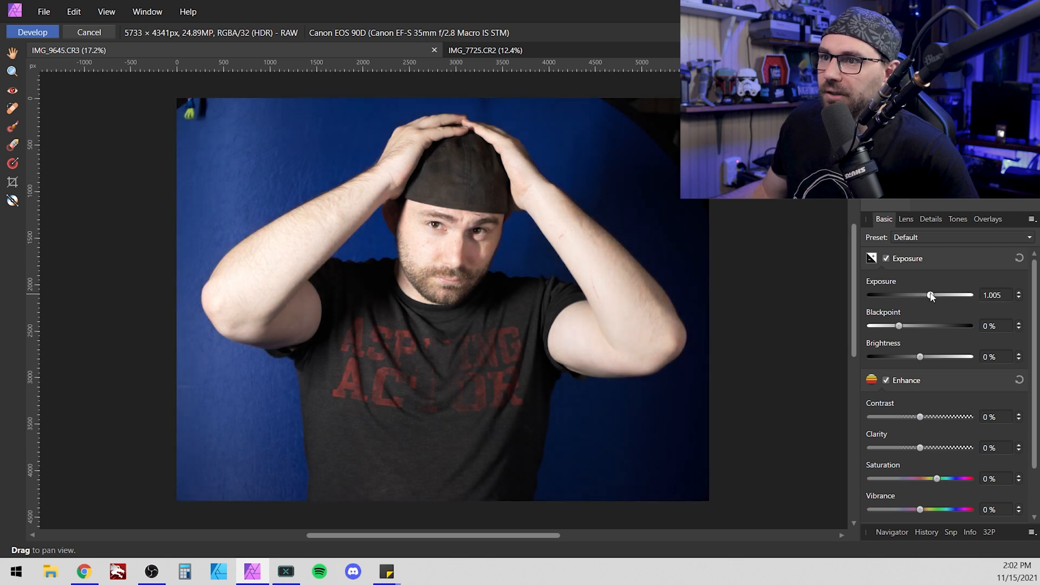
left_click_drag(932, 295, 927, 294)
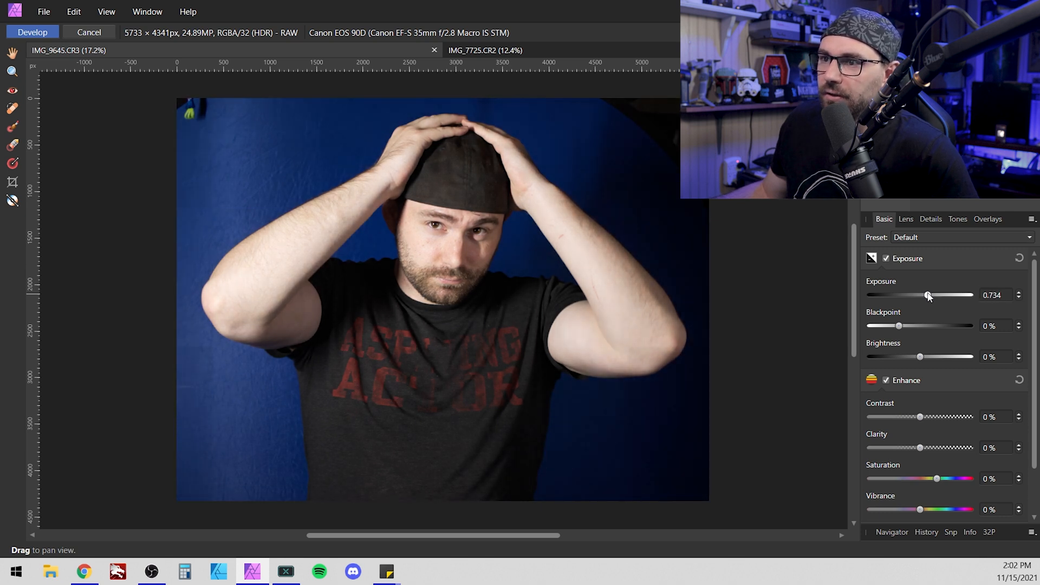
left_click_drag(929, 295, 924, 295)
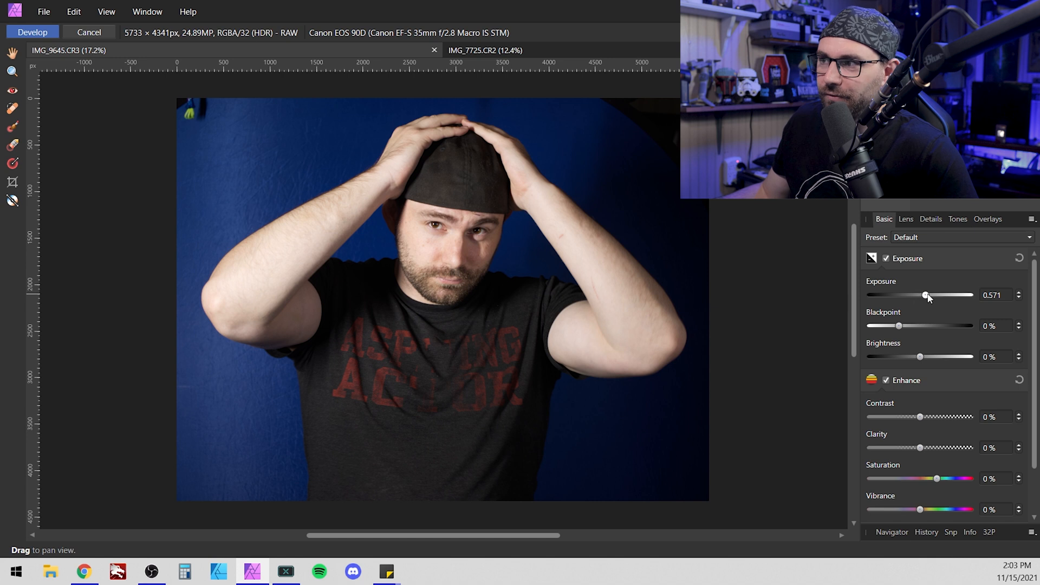
left_click_drag(927, 294, 935, 294)
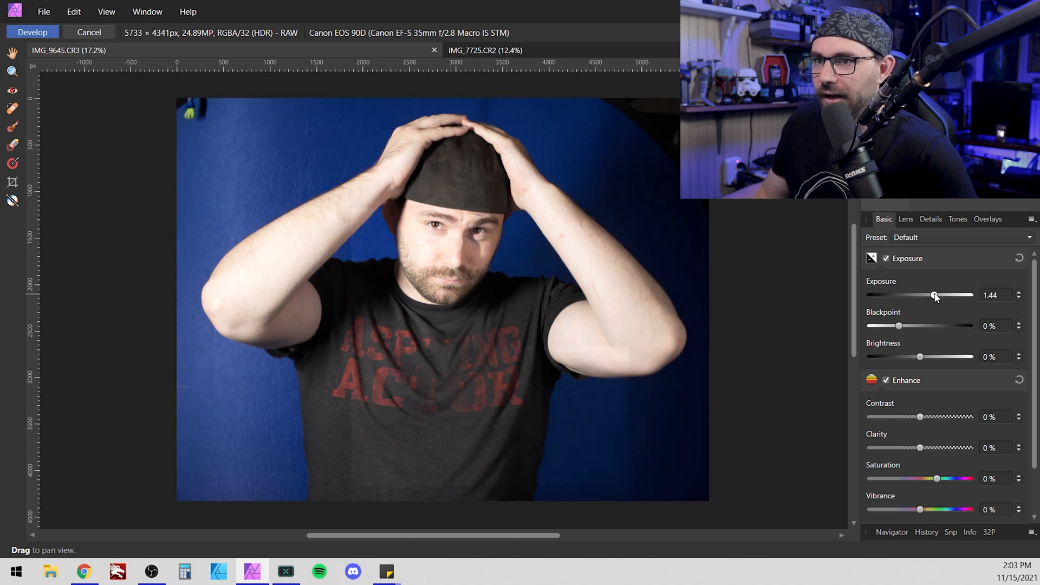
left_click_drag(934, 295, 937, 295)
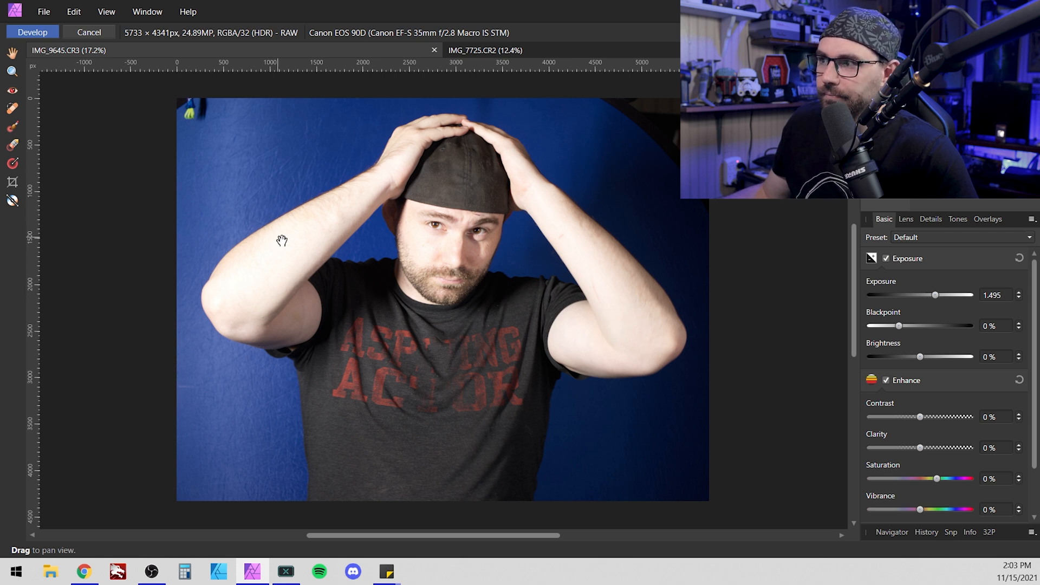
left_click_drag(934, 295, 932, 295)
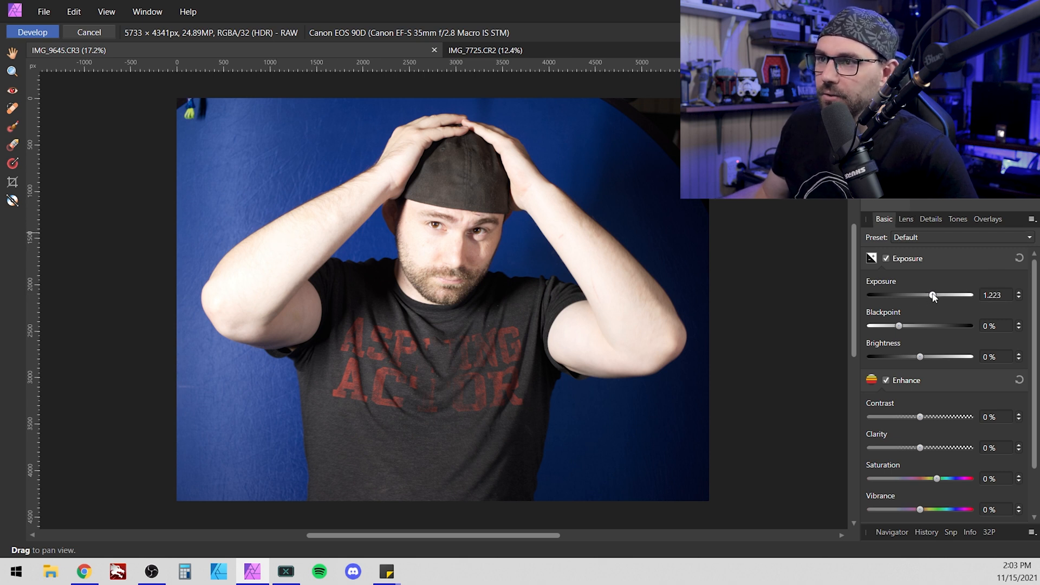
left_click_drag(933, 295, 927, 295)
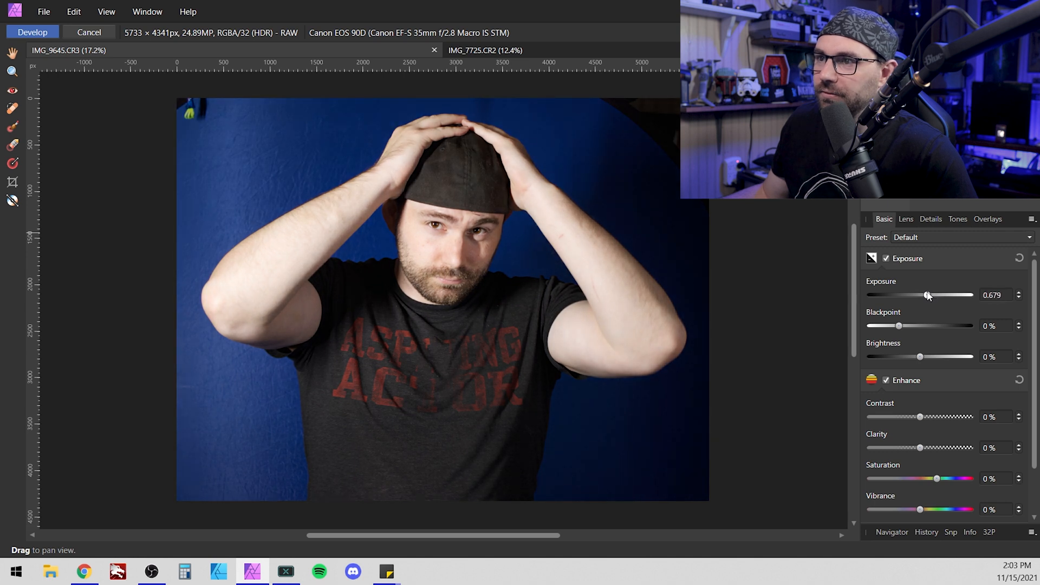
left_click_drag(928, 295, 921, 295)
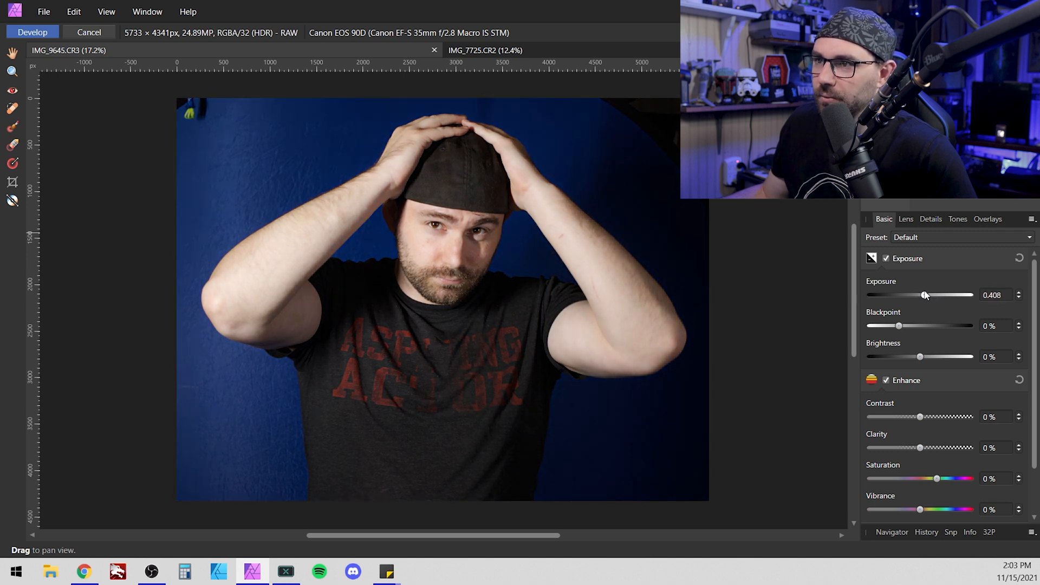
left_click_drag(921, 294, 928, 295)
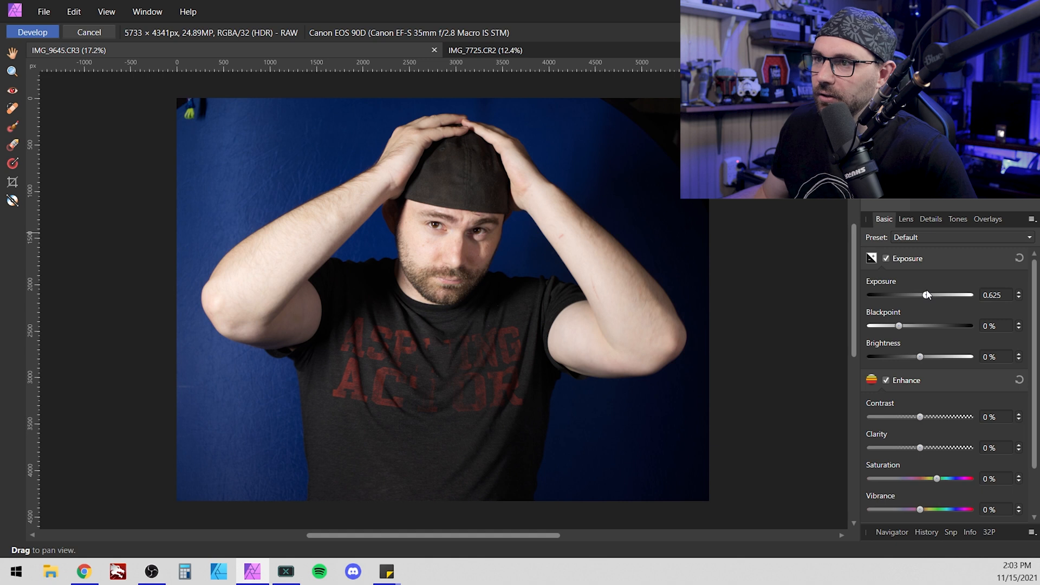
left_click_drag(927, 295, 923, 295)
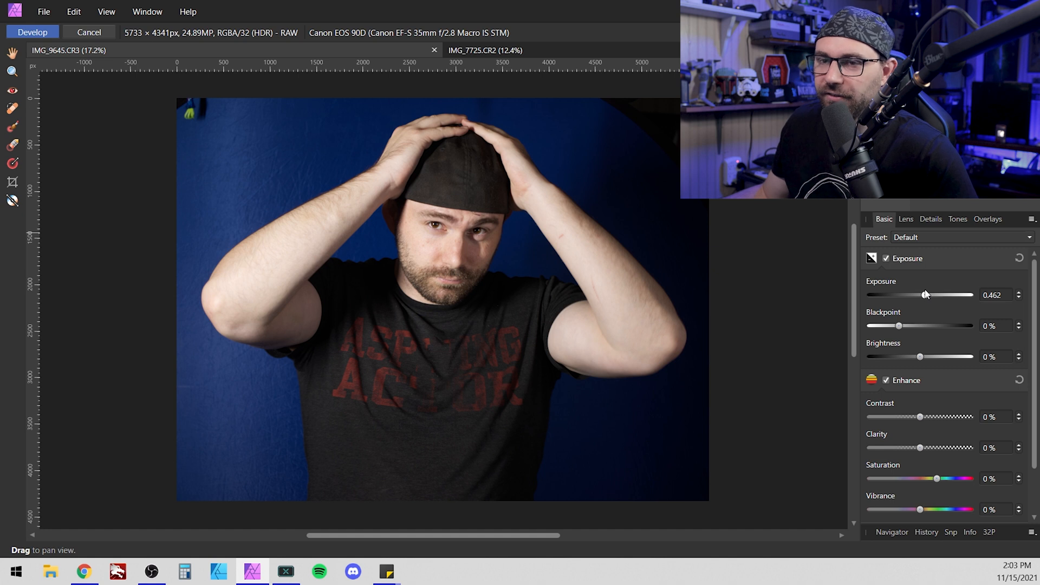
left_click_drag(924, 294, 934, 295)
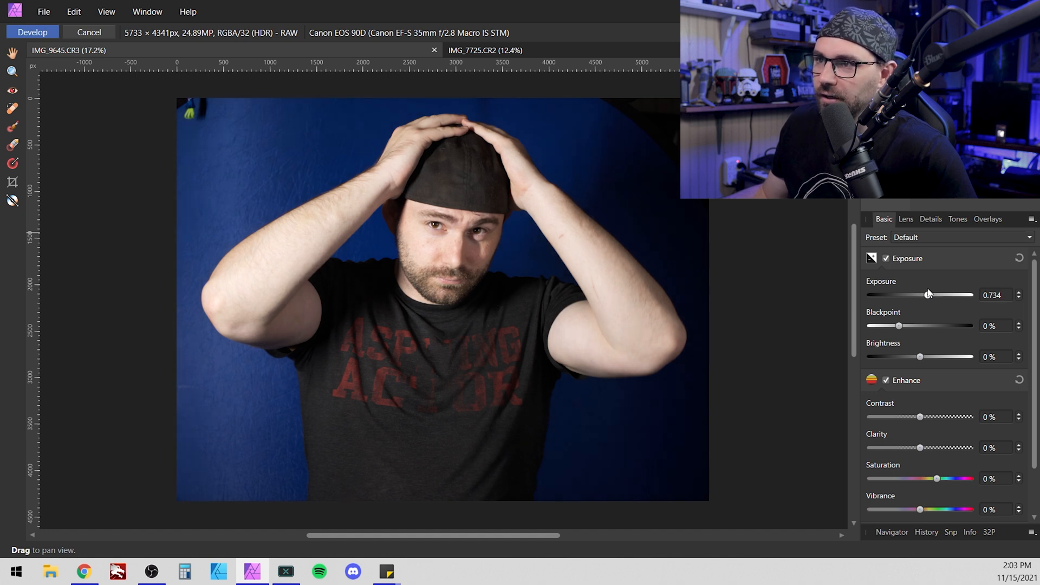
left_click_drag(928, 294, 924, 294)
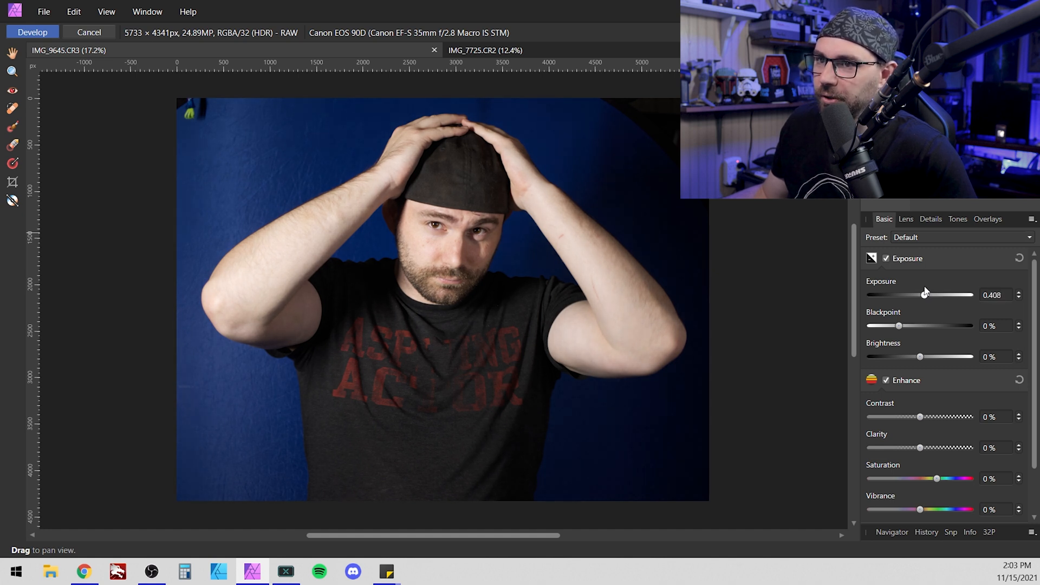
left_click_drag(924, 295, 929, 295)
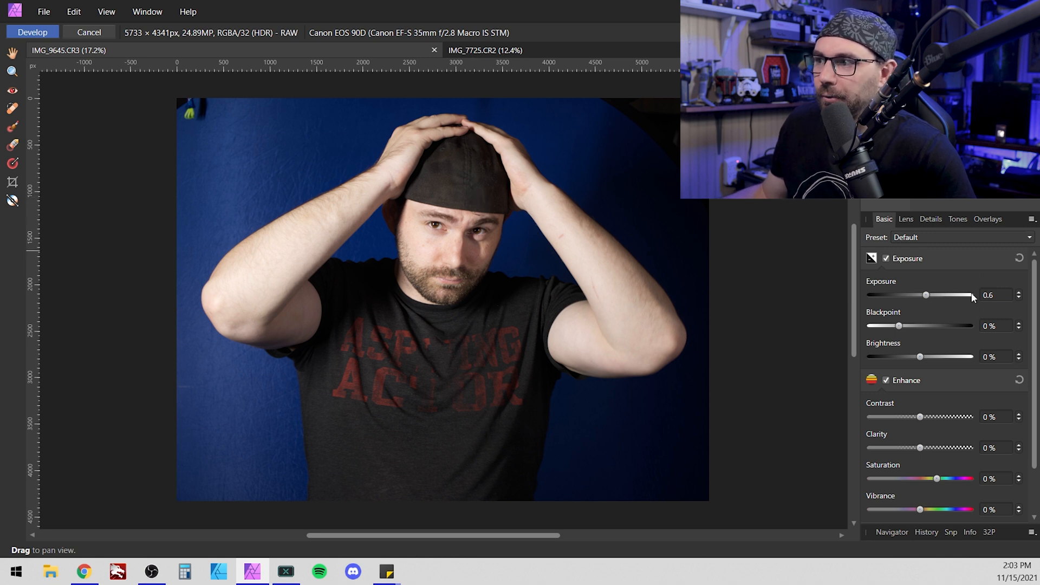
Set the portrait's Blackpoint to 1% and Brightness to 1%.
left_click(994, 325)
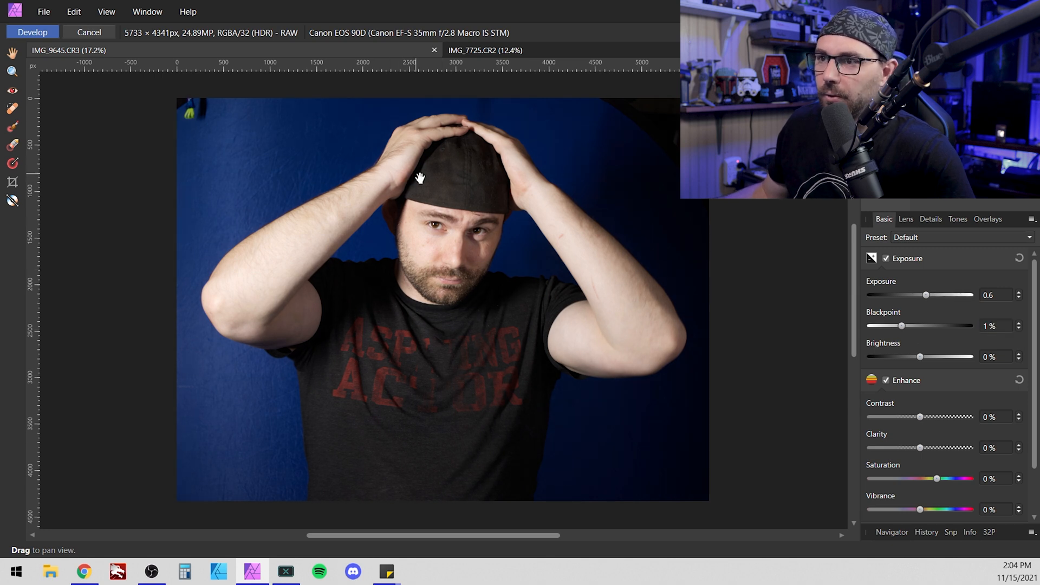
mouse_move(600, 273)
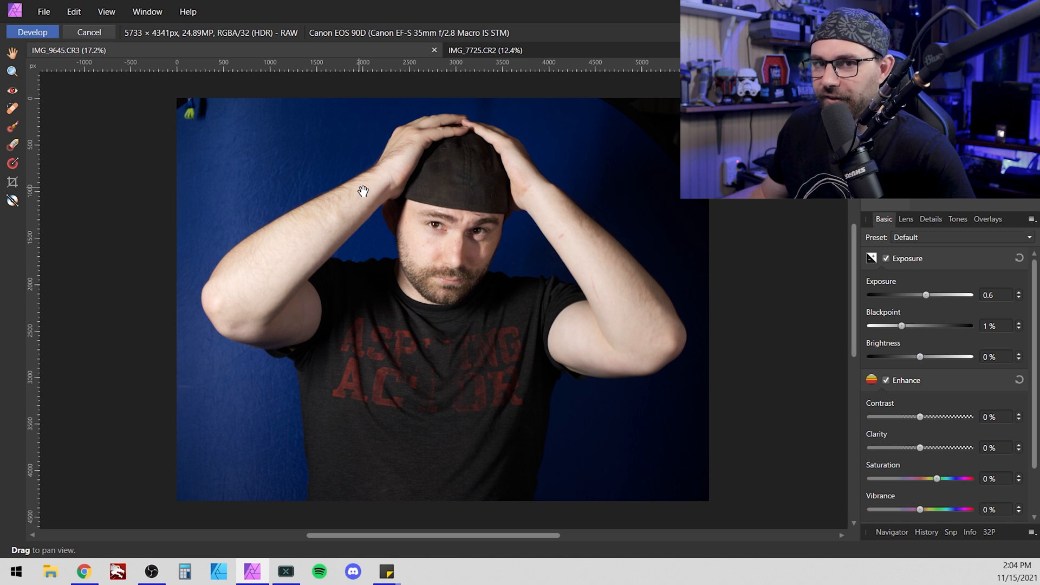
mouse_move(937, 372)
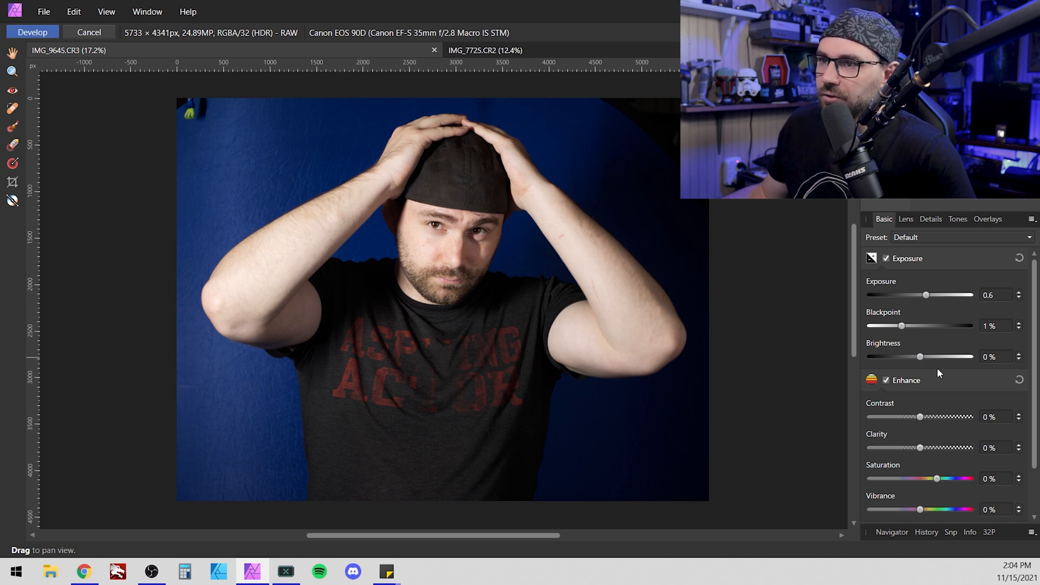
left_click_drag(920, 357, 914, 356)
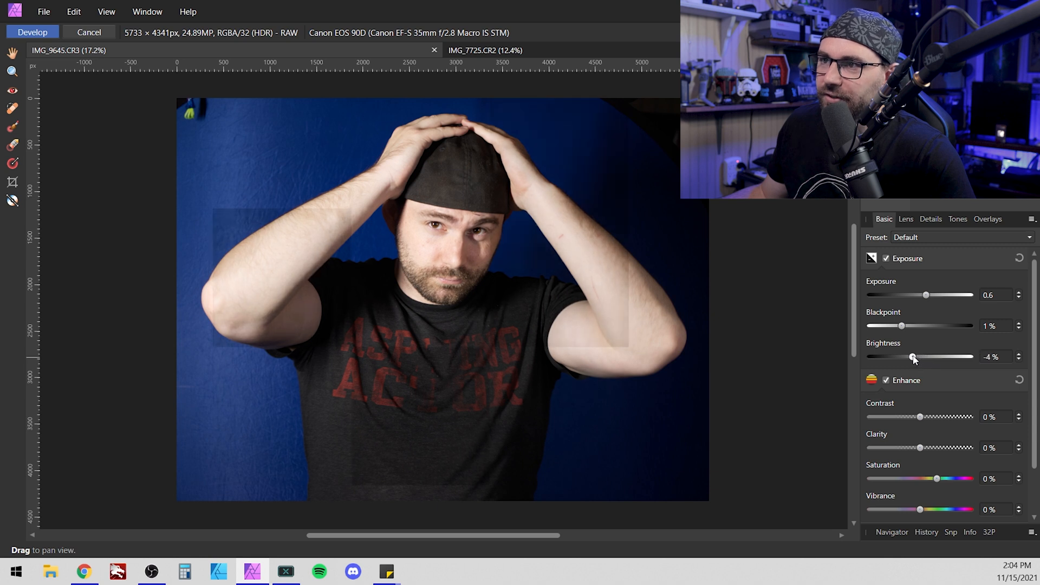
left_click_drag(915, 356, 918, 357)
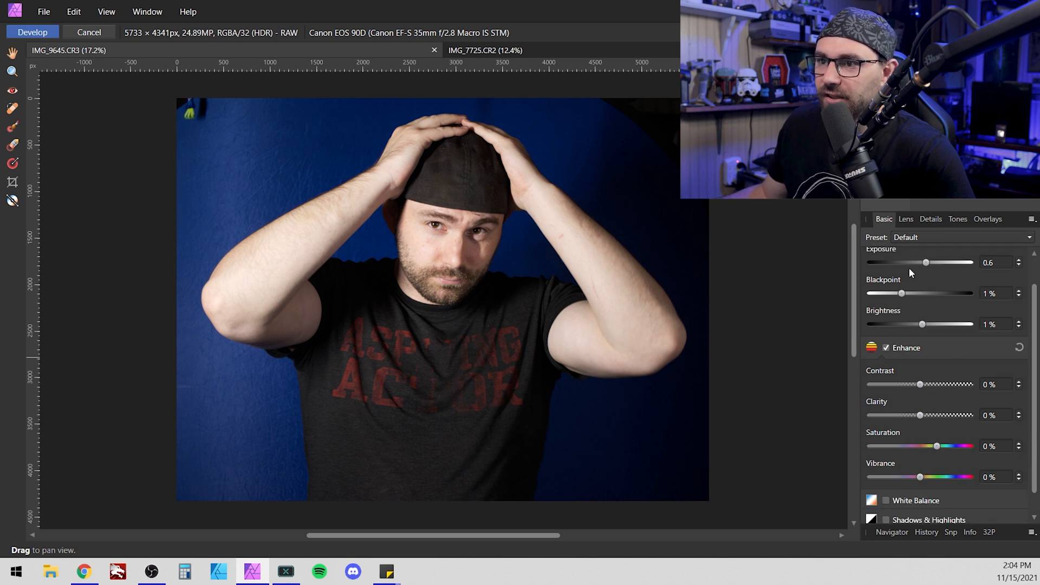
mouse_move(959, 300)
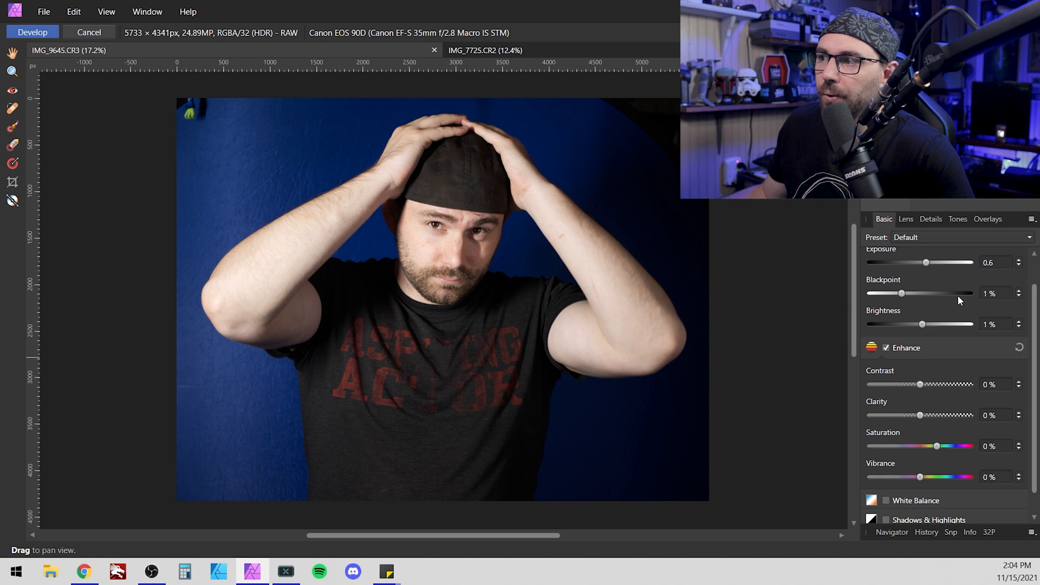
mouse_move(929, 275)
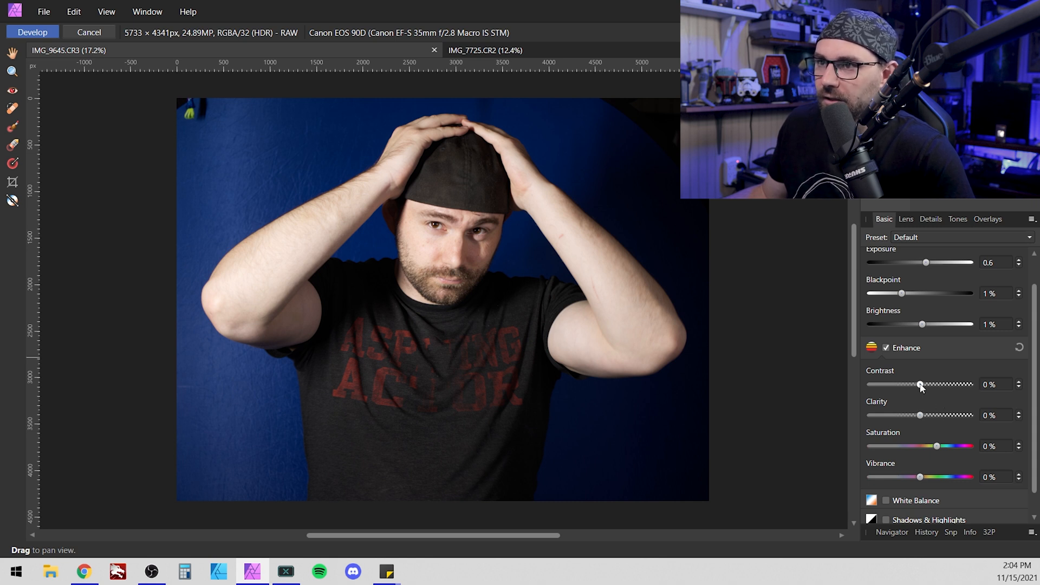
Try contrast values down to -12% and settle the portrait's contrast at -1%.
left_click_drag(921, 384, 913, 383)
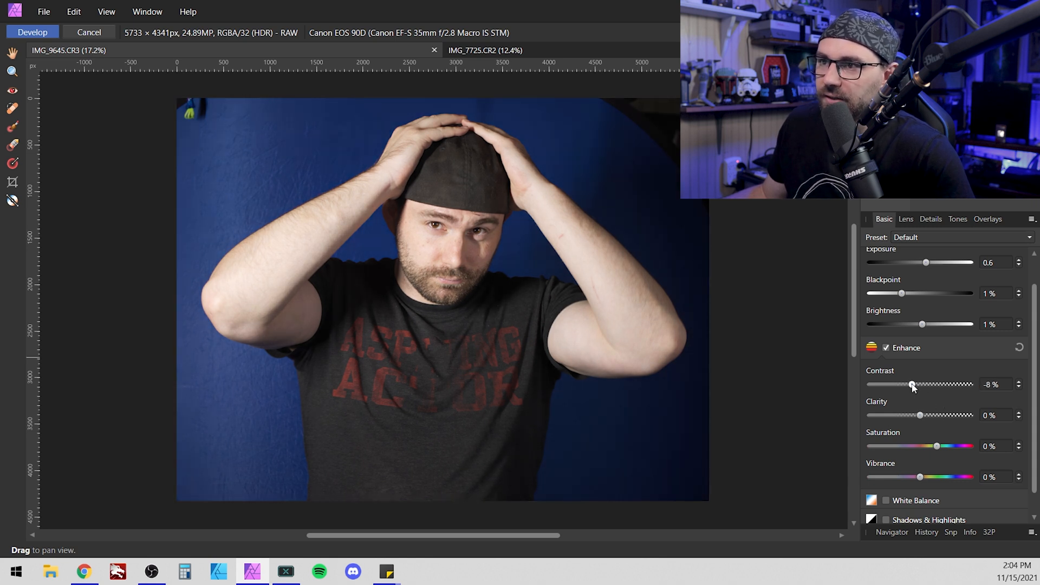
left_click_drag(912, 383, 918, 383)
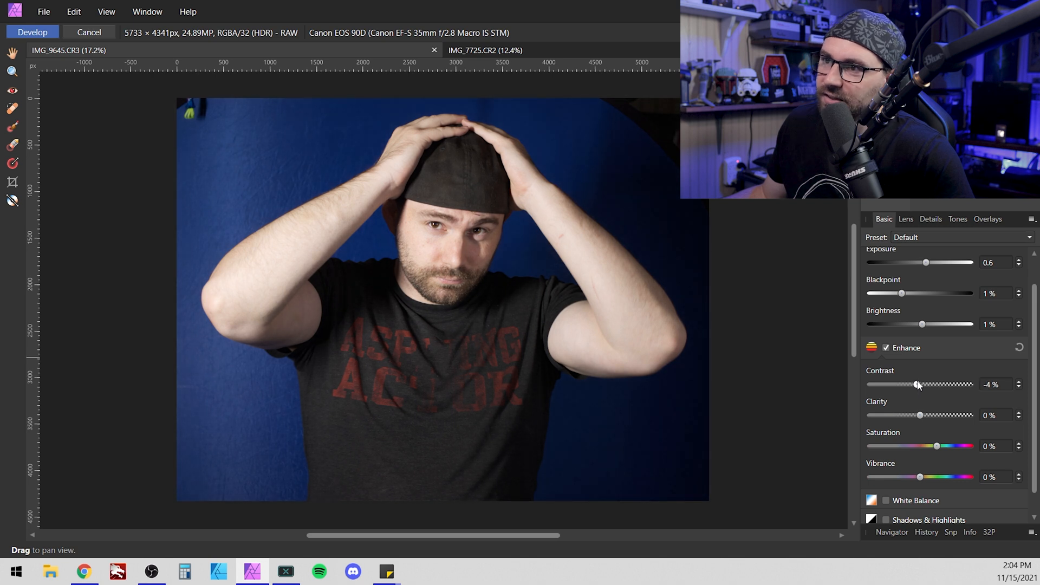
left_click_drag(918, 384, 922, 384)
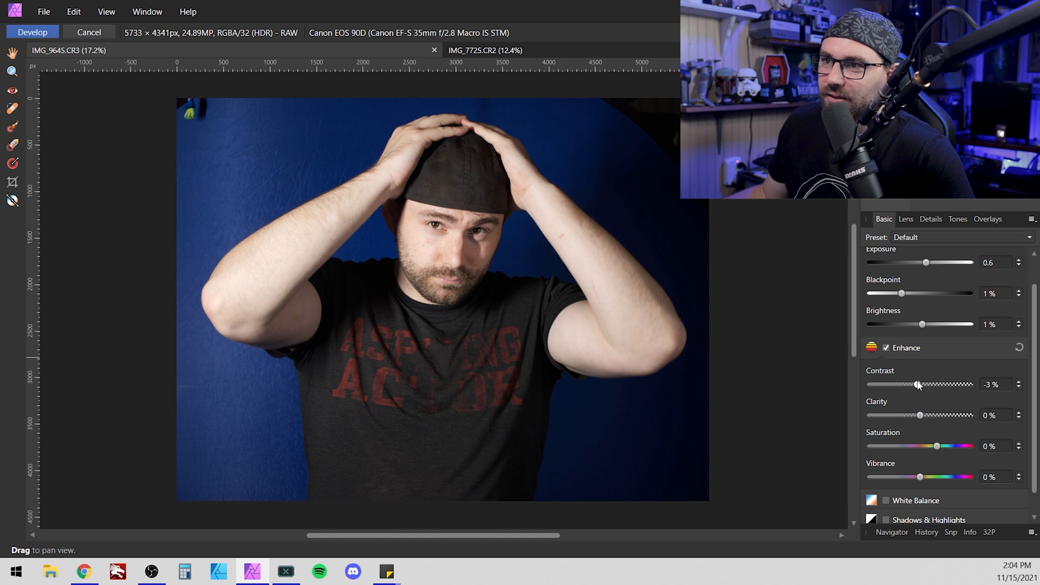
left_click_drag(918, 383, 908, 384)
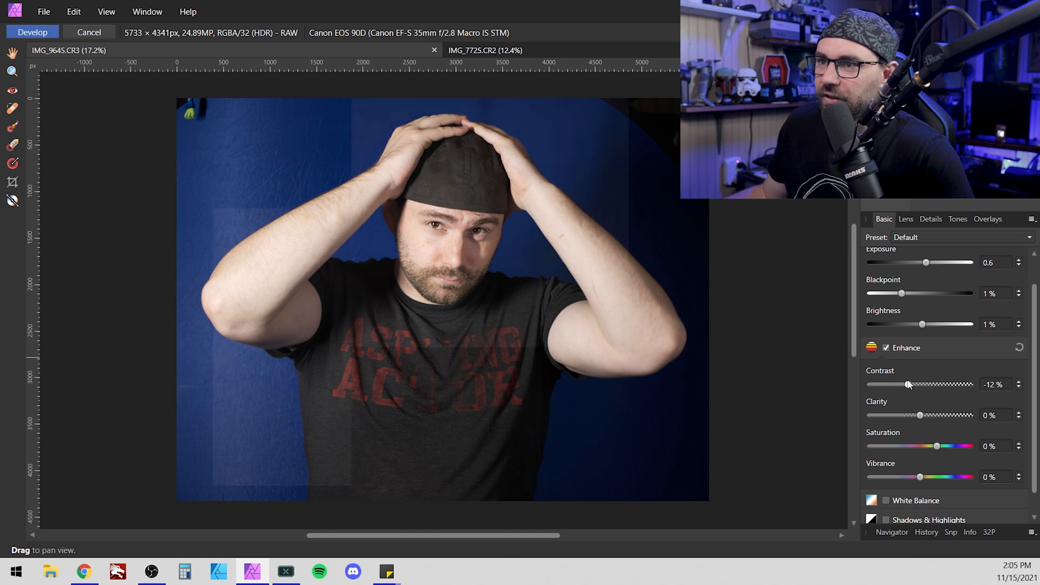
left_click_drag(908, 385, 916, 385)
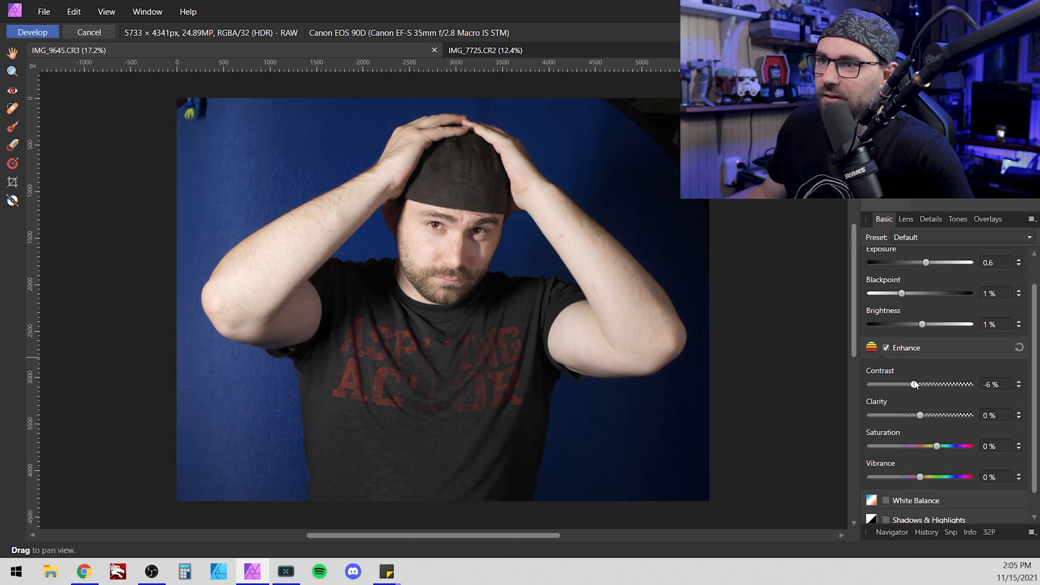
left_click_drag(914, 384, 919, 384)
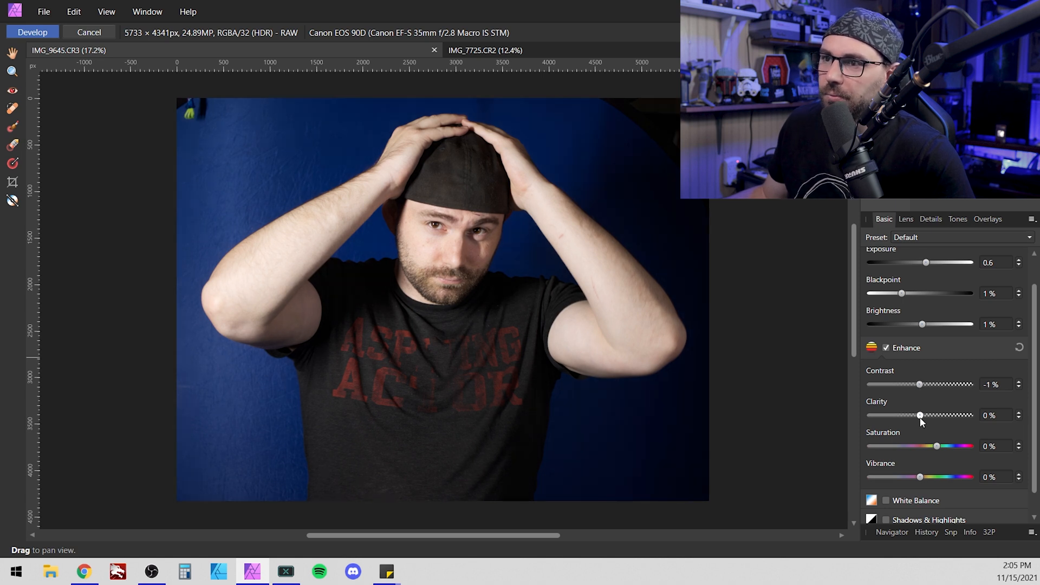
Preview clarity at both extremes, then settle it at 12%.
left_click_drag(920, 415, 968, 415)
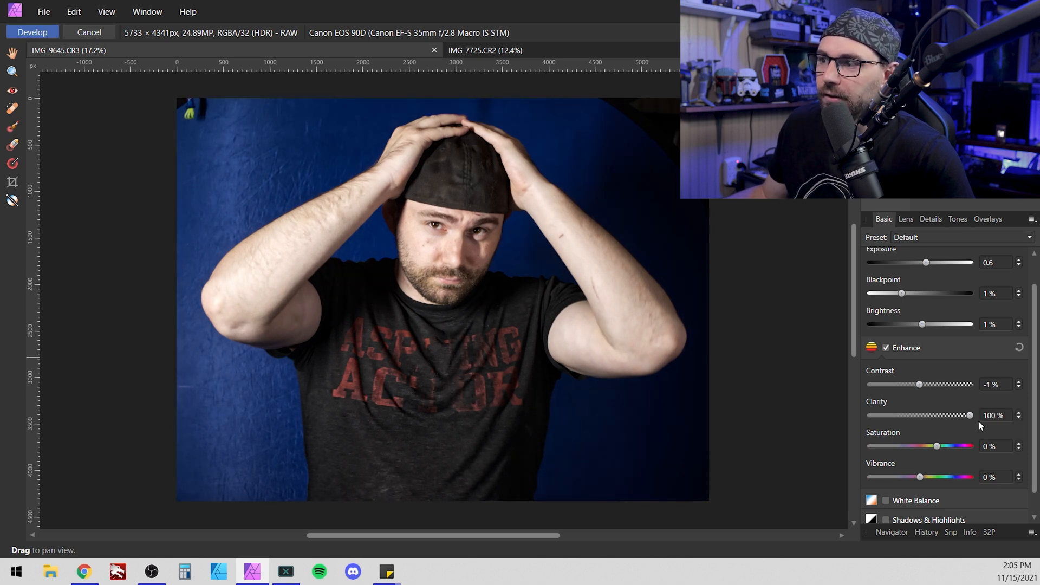
left_click_drag(969, 415, 870, 415)
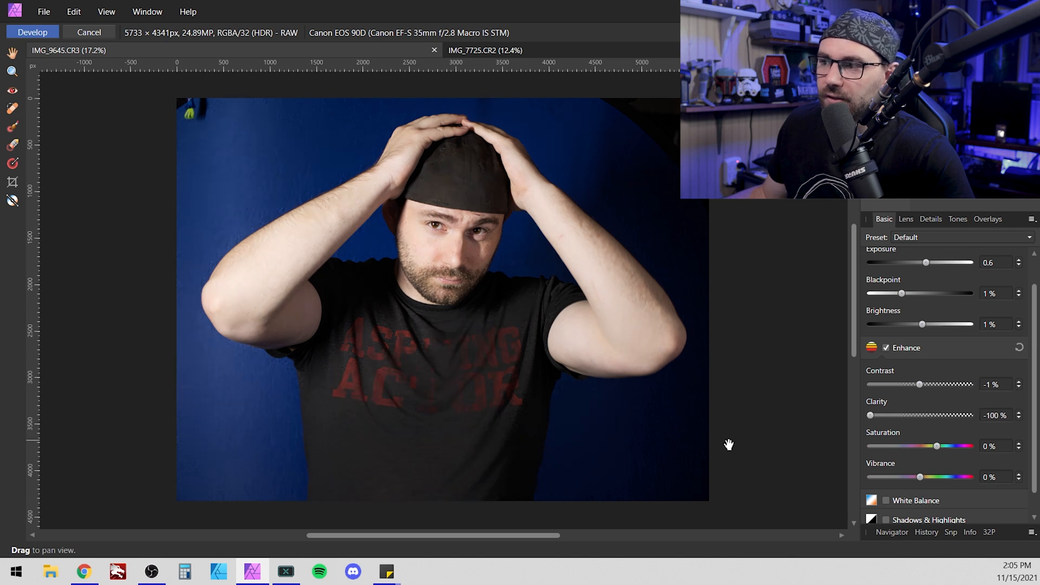
left_click_drag(871, 415, 887, 415)
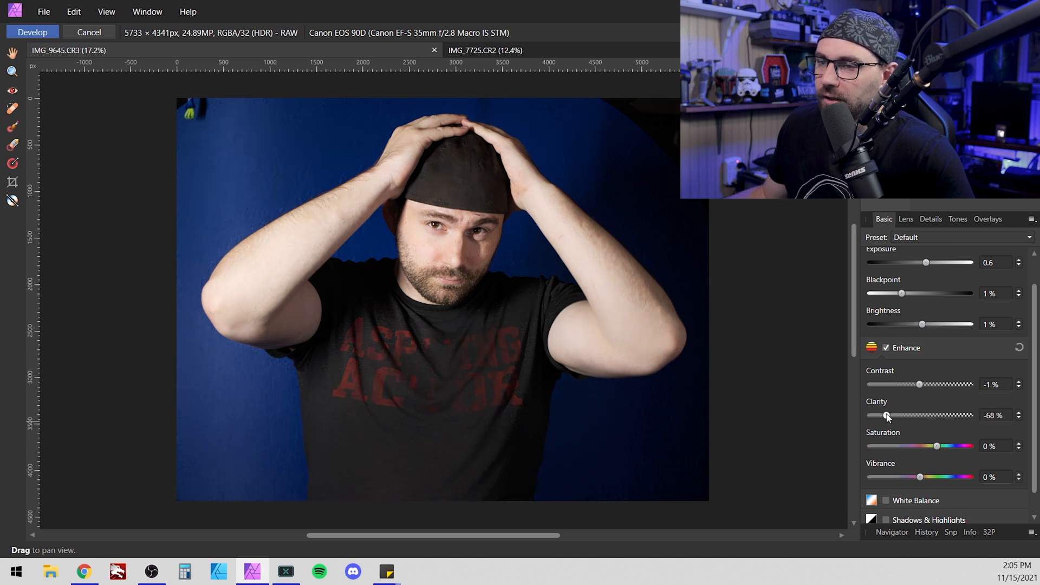
left_click_drag(887, 415, 910, 415)
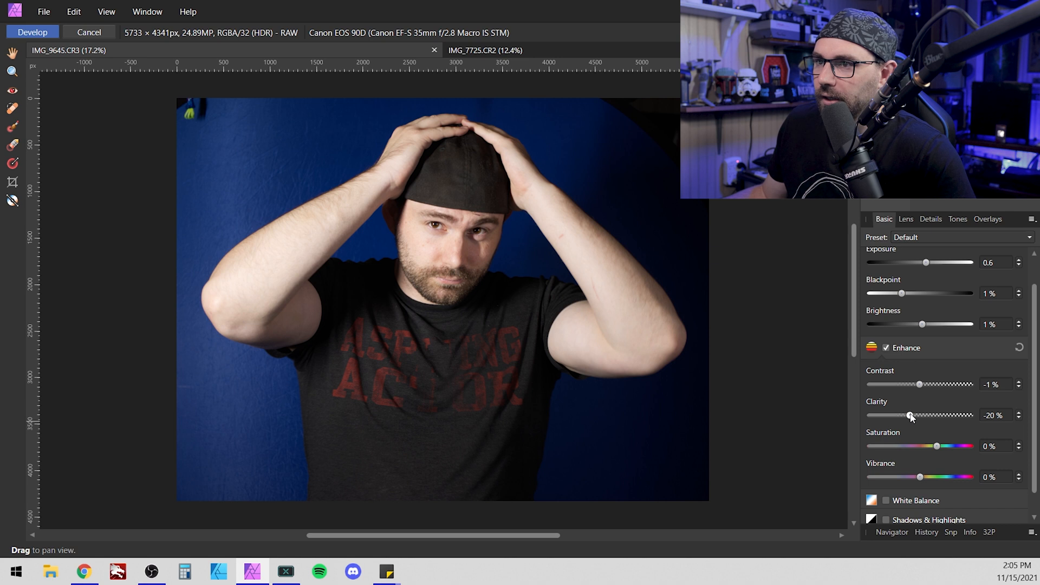
left_click_drag(910, 415, 927, 415)
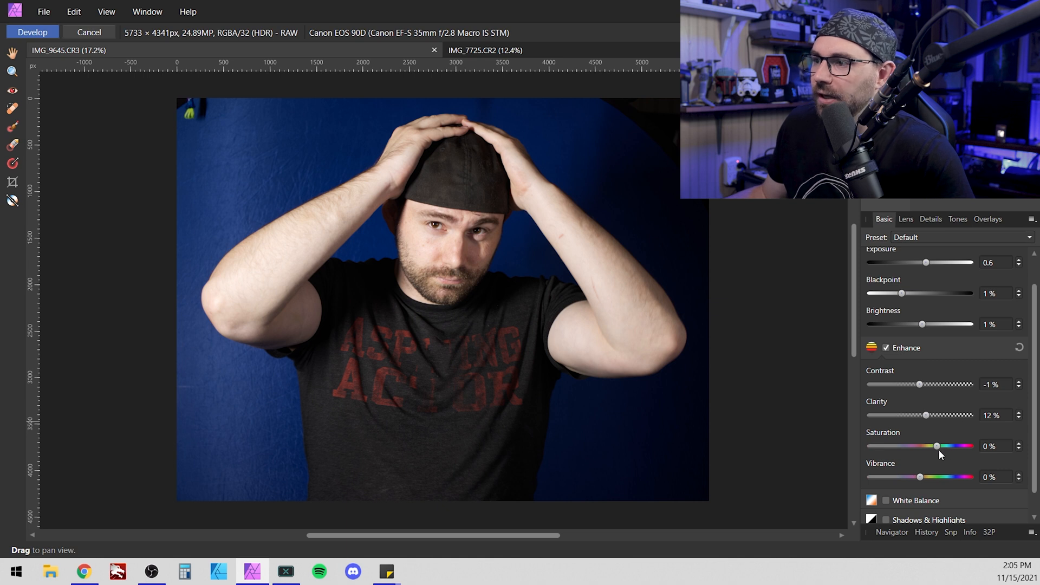
mouse_move(879, 470)
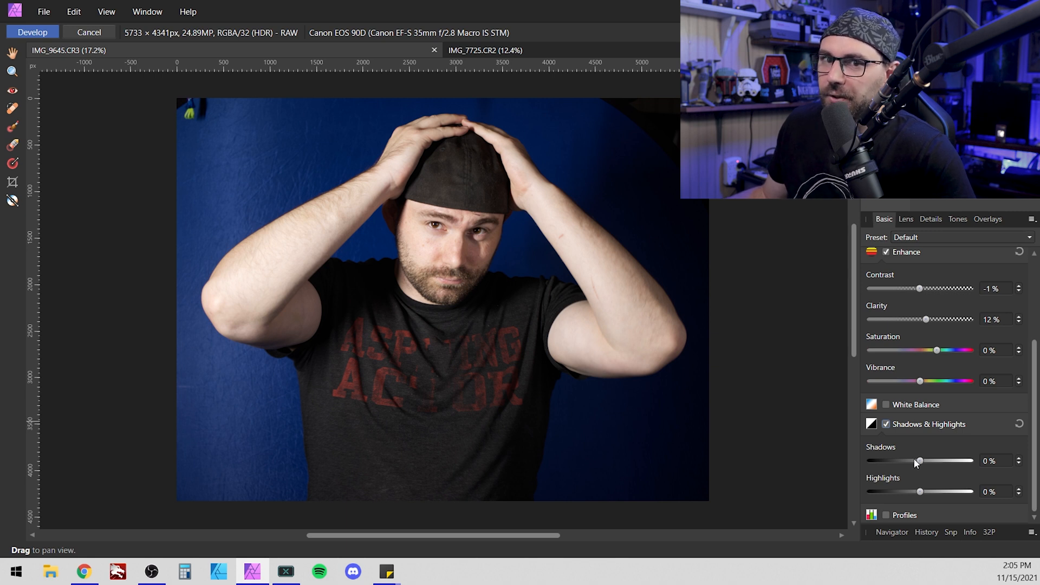
Try shadows at -9% and 9%, then settle them at 1%.
left_click_drag(920, 461, 915, 461)
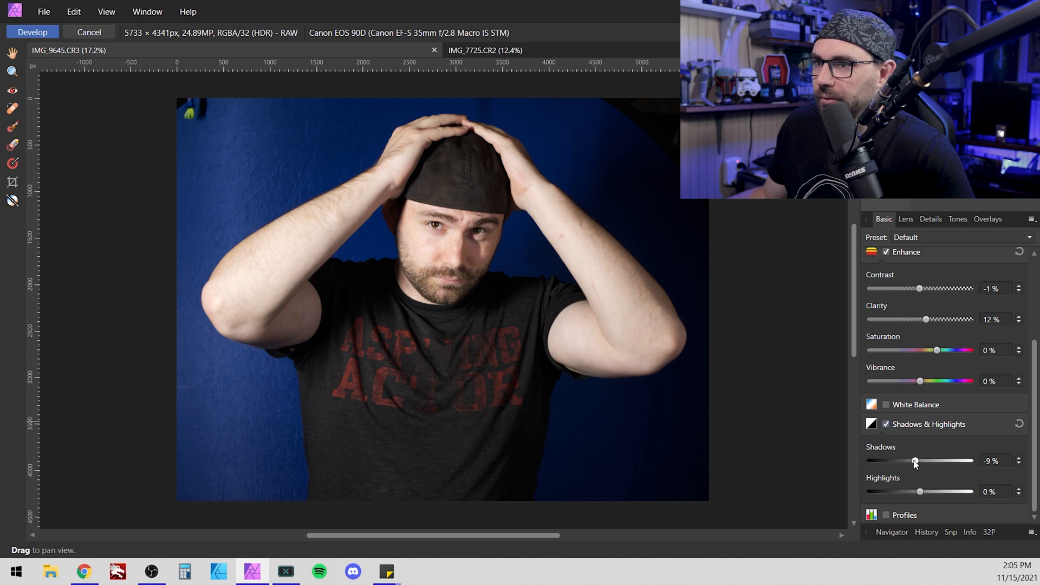
left_click_drag(916, 461, 927, 462)
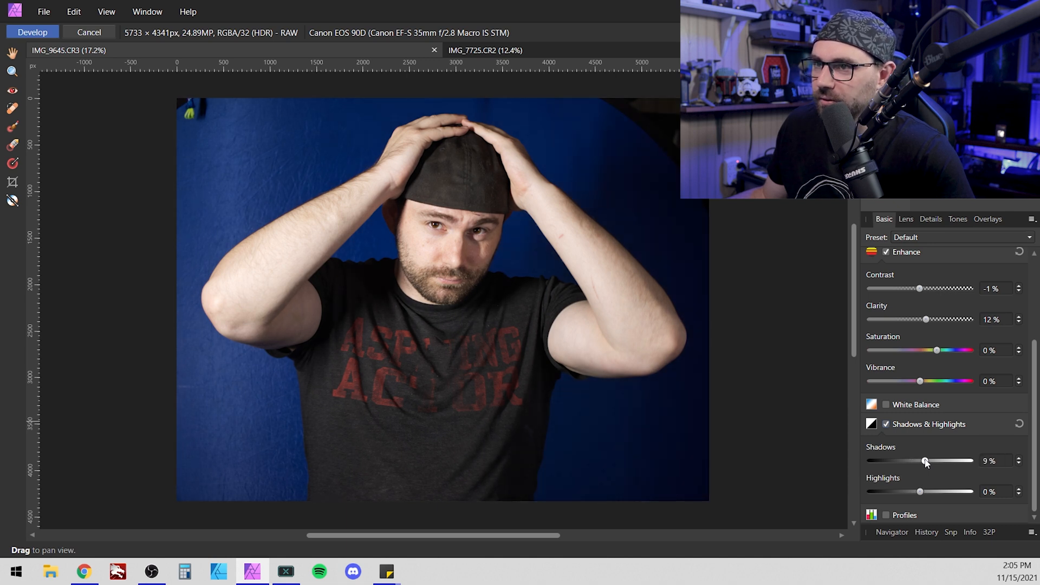
left_click_drag(926, 461, 918, 461)
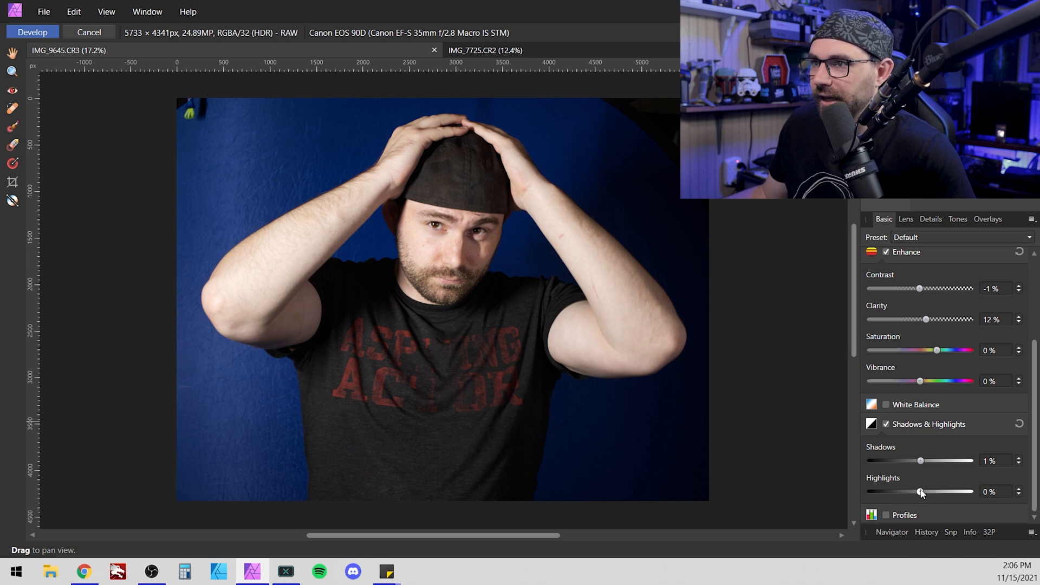
Test the highlights across their full range and settle them at -20%.
left_click_drag(922, 492, 912, 492)
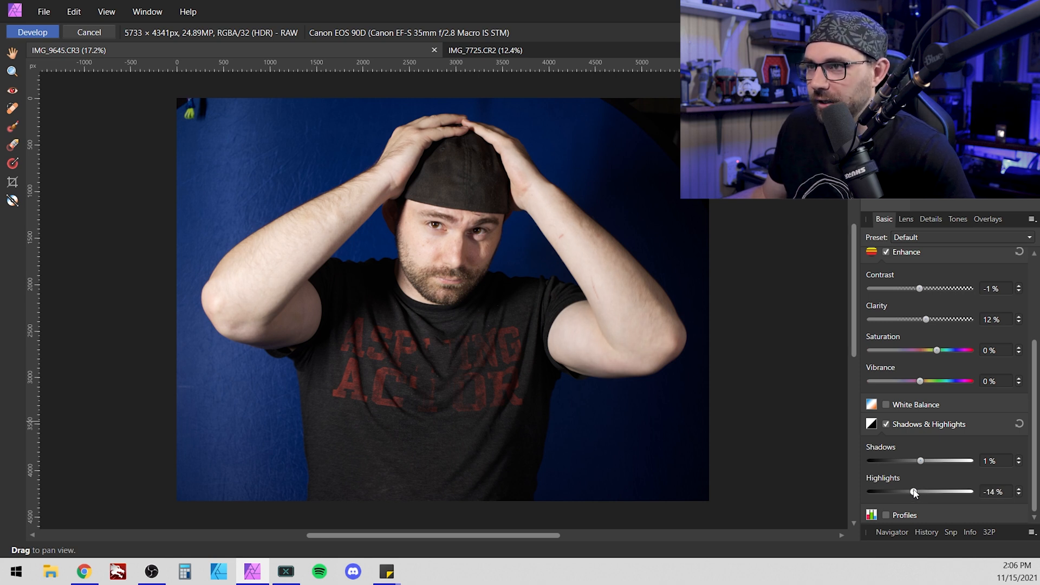
left_click_drag(912, 491, 921, 491)
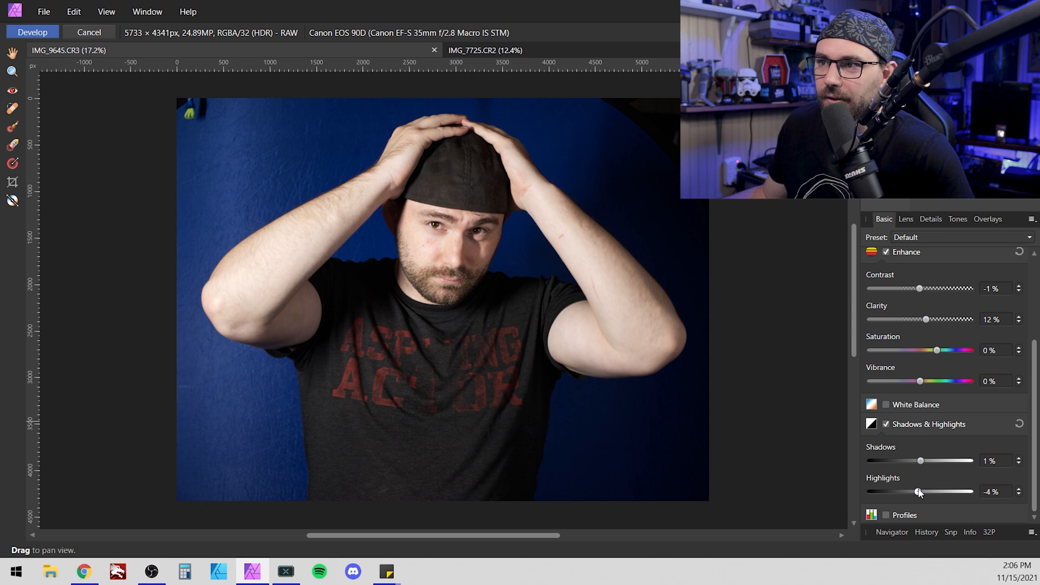
left_click_drag(920, 491, 903, 491)
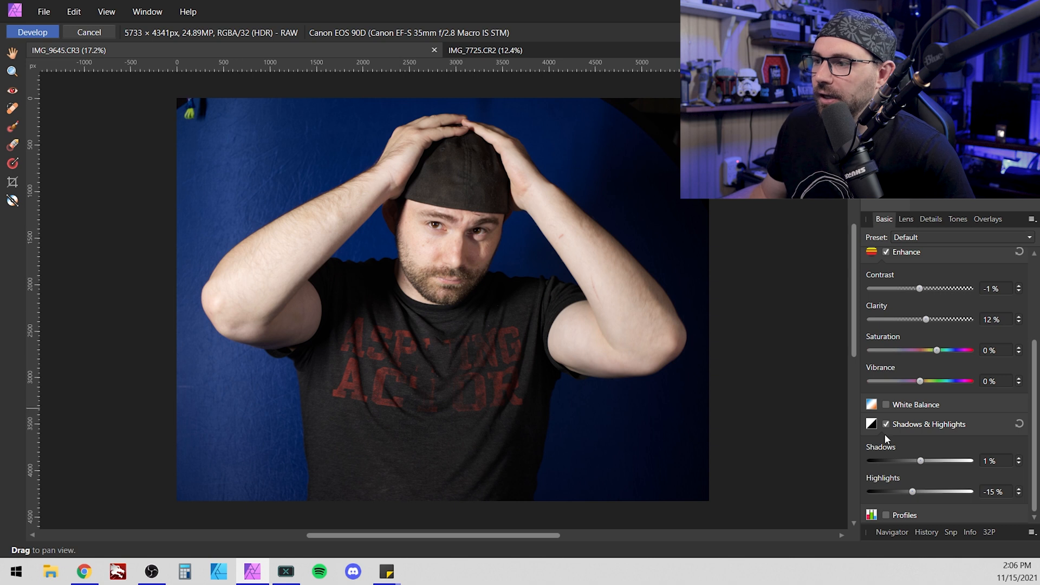
left_click_drag(915, 492, 912, 492)
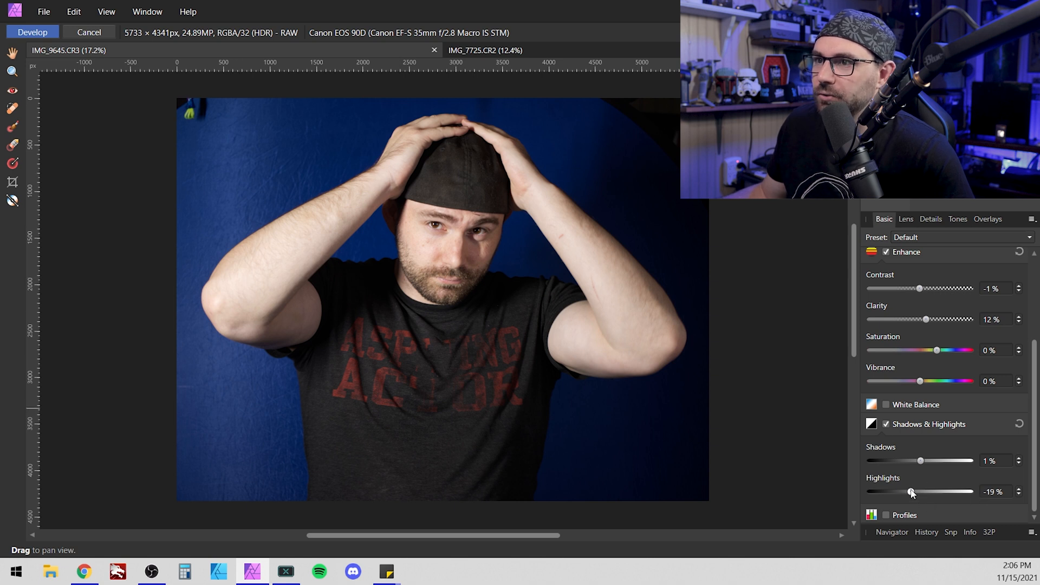
left_click_drag(913, 491, 872, 491)
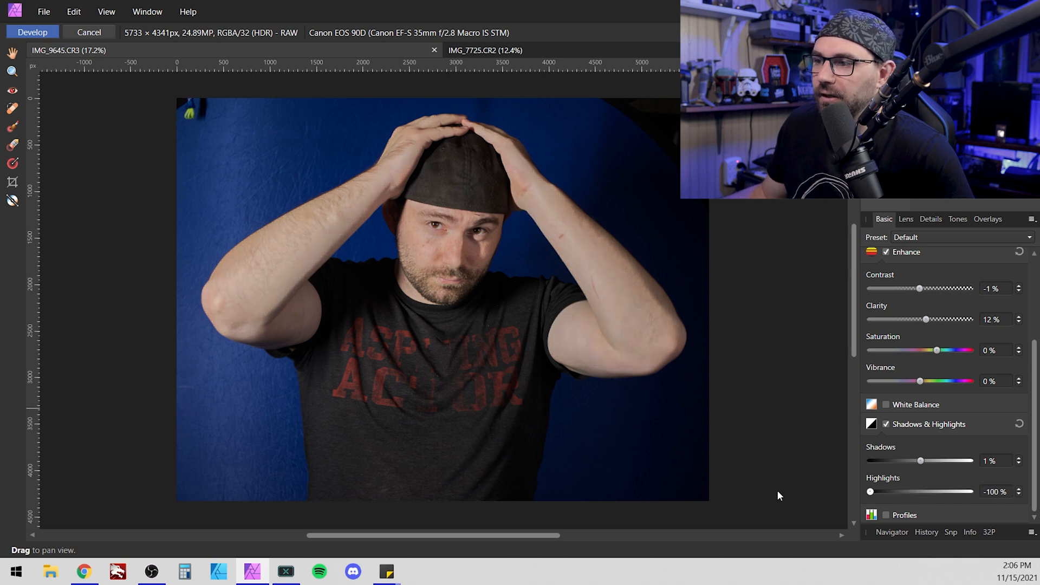
left_click_drag(871, 491, 971, 491)
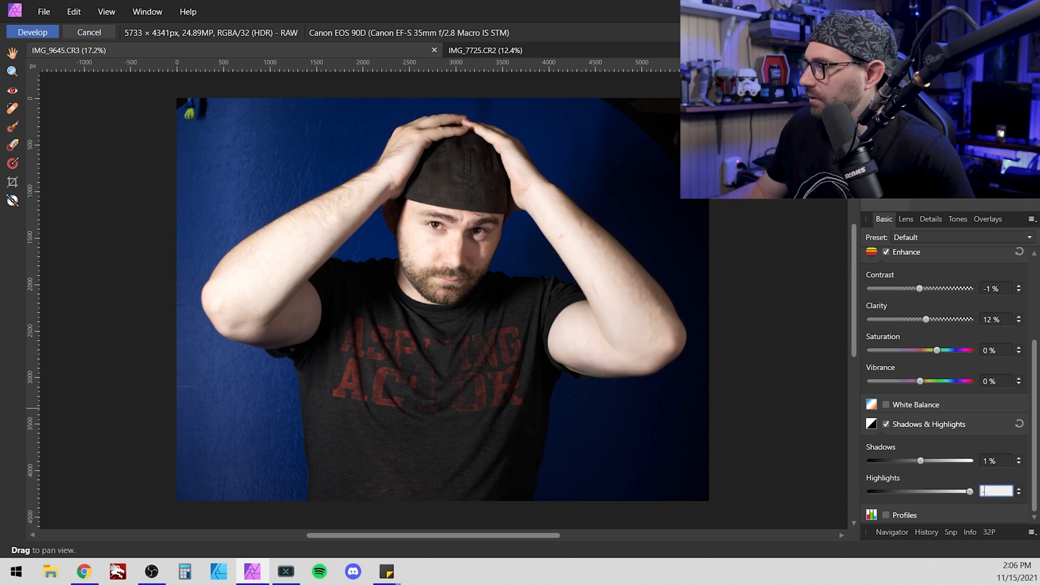
type("-520")
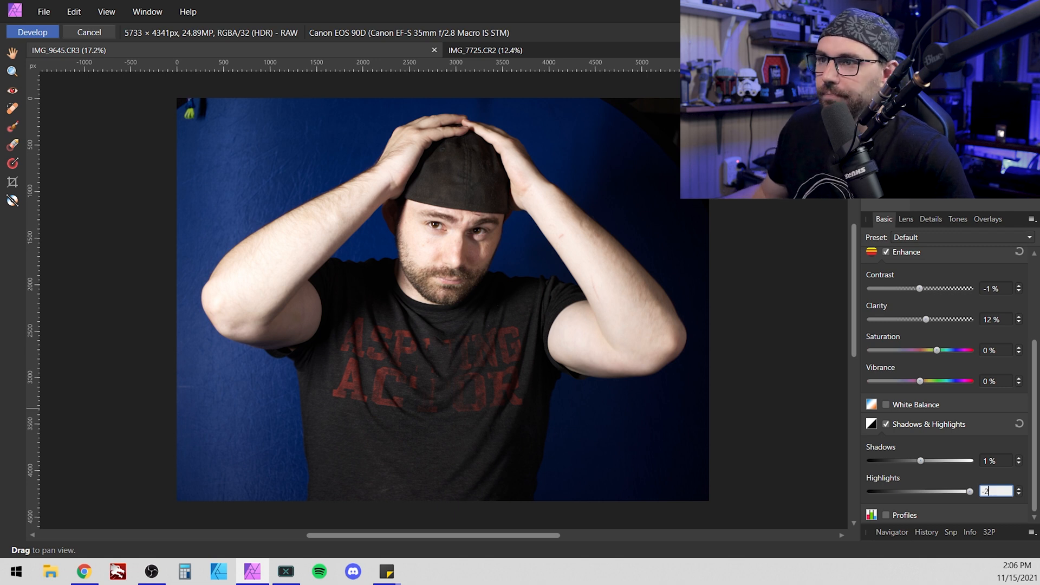
left_click_drag(985, 491, 910, 491)
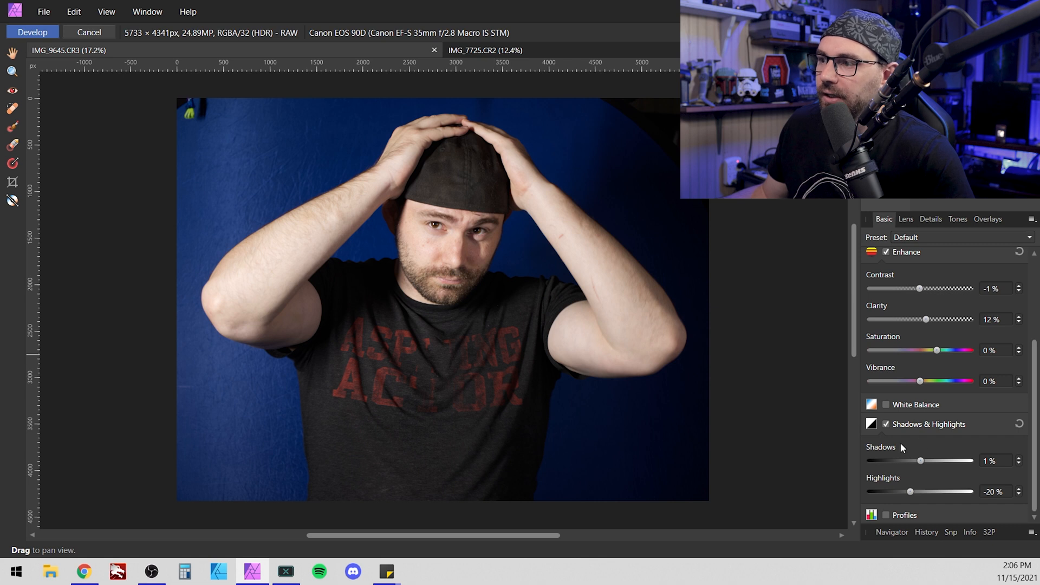
Enable White Balance at 4800 K with a tint of 30%.
left_click(885, 405)
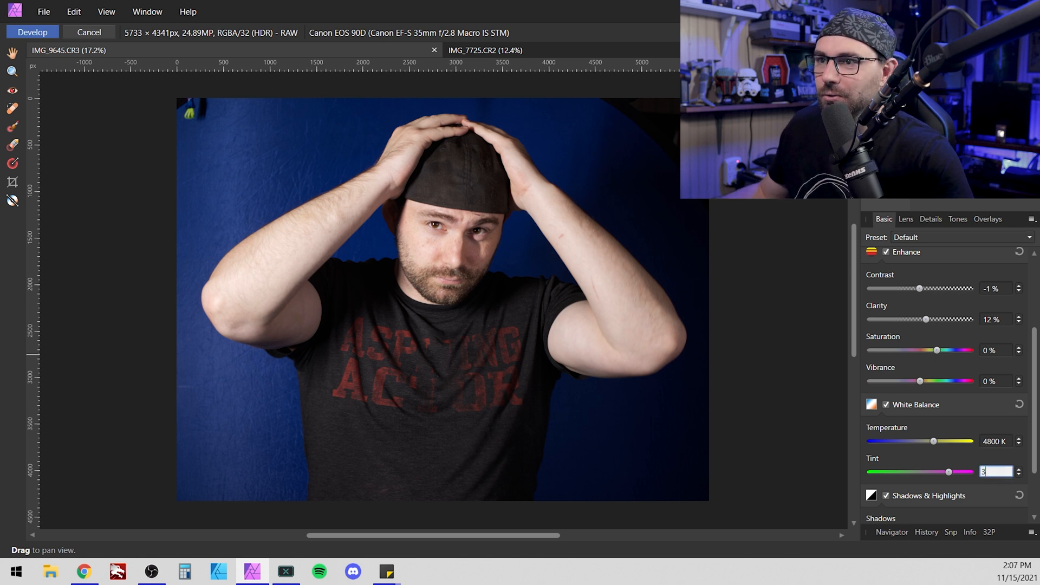
type("30 %")
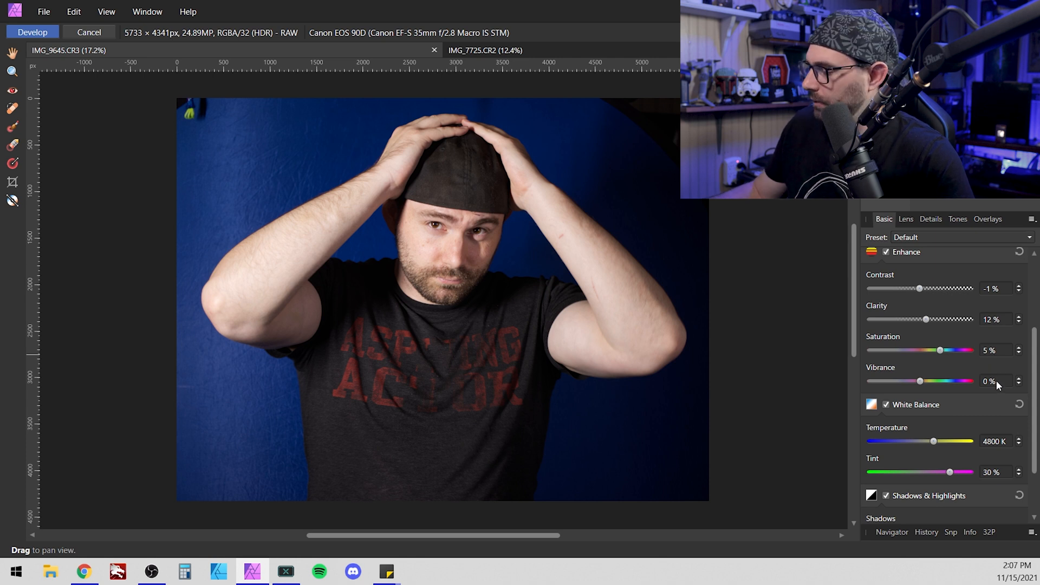
Raise the portrait's vibrance to 15%.
left_click(995, 380)
type("10")
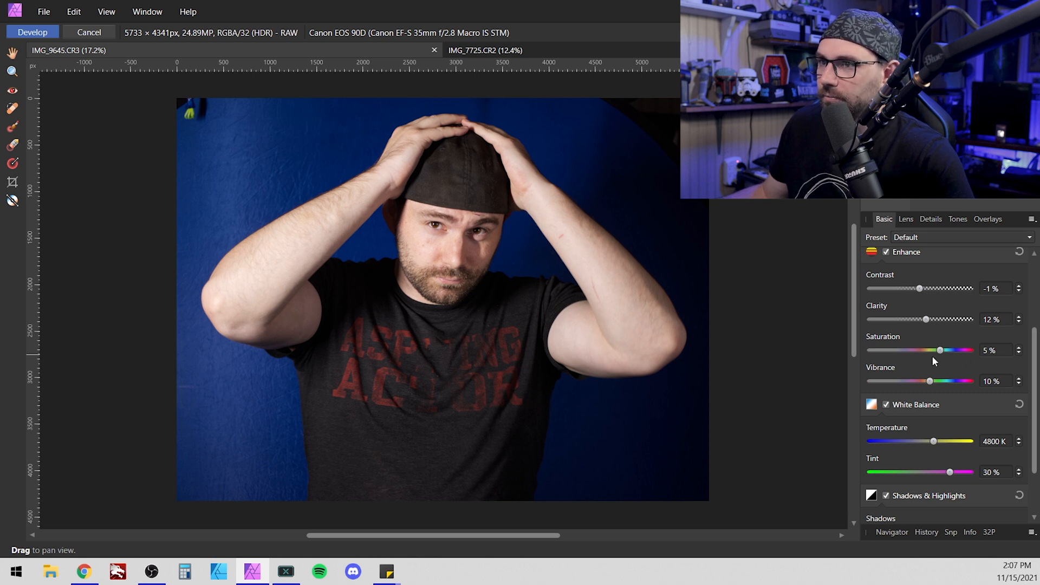
left_click_drag(939, 350, 969, 350)
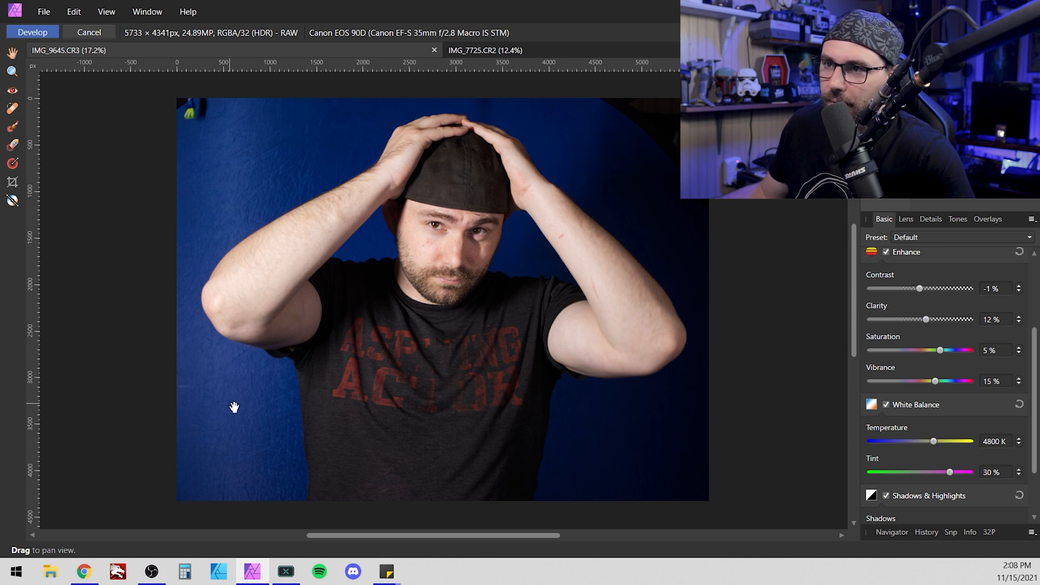
mouse_move(652, 317)
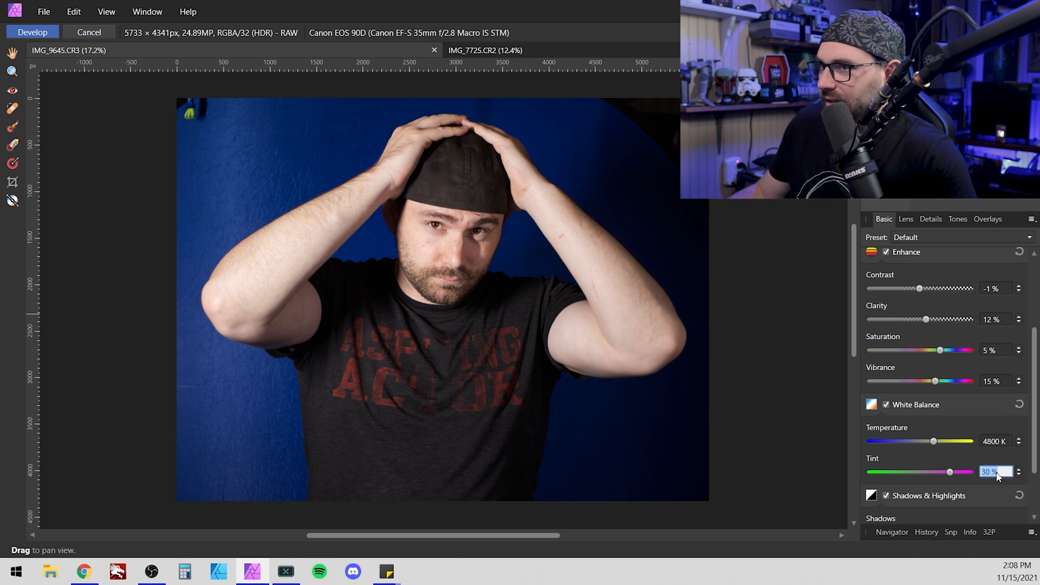
Set the white balance tint to 31% and temperature to 4850 K.
left_click(1018, 469)
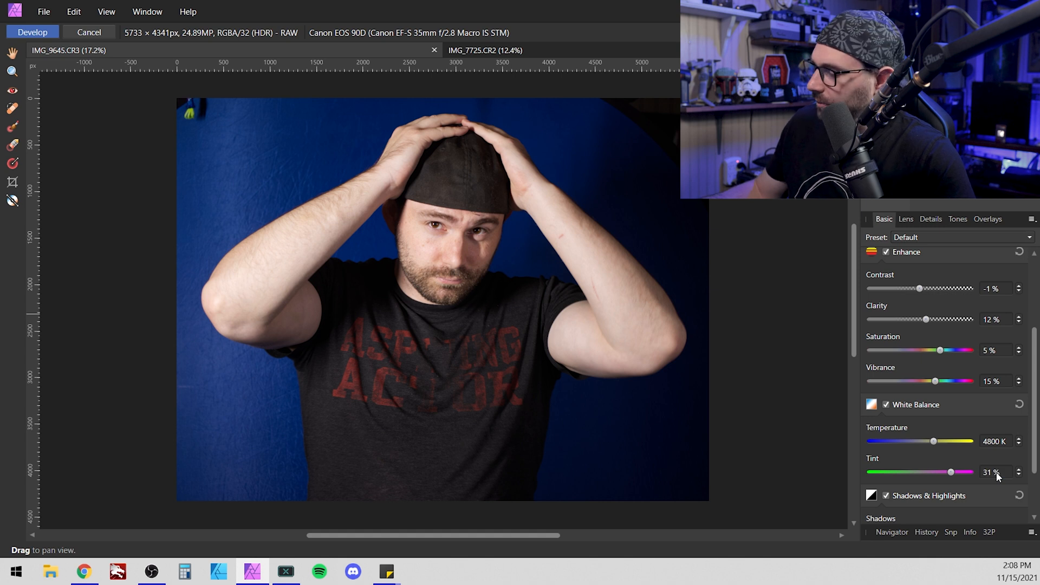
left_click(994, 441)
type("47")
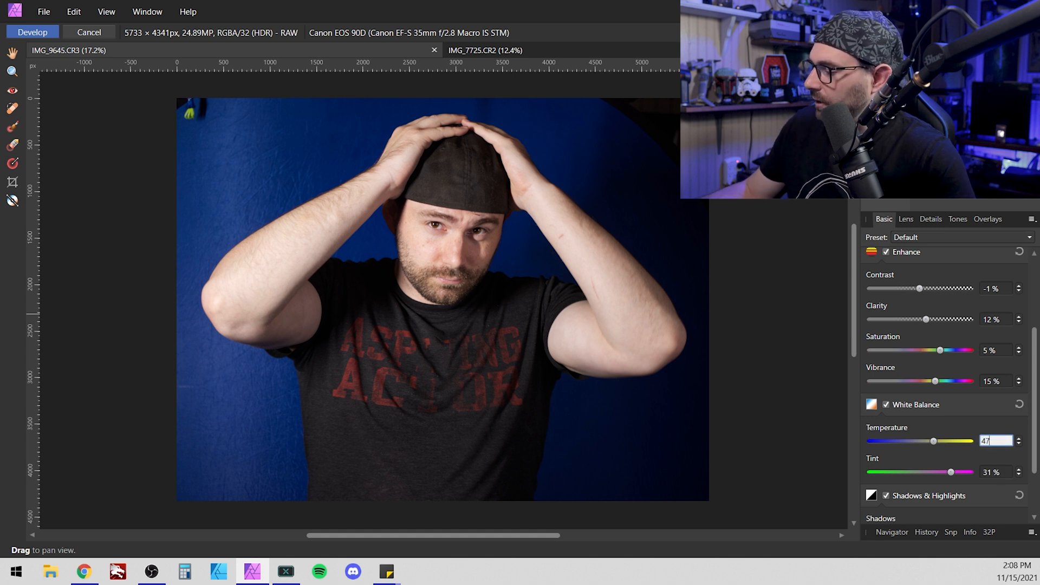
type("4850")
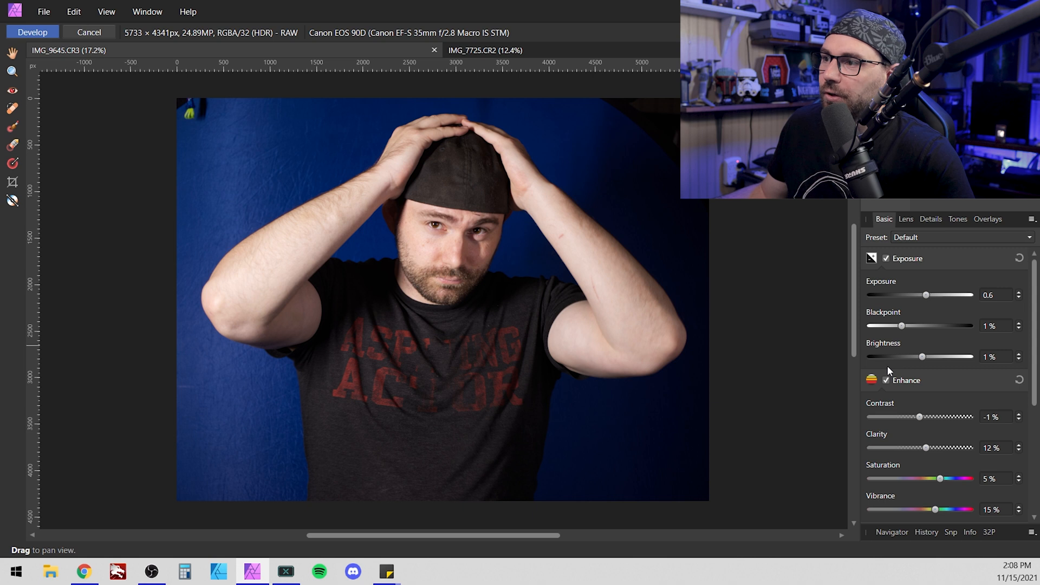
scroll("down", 3)
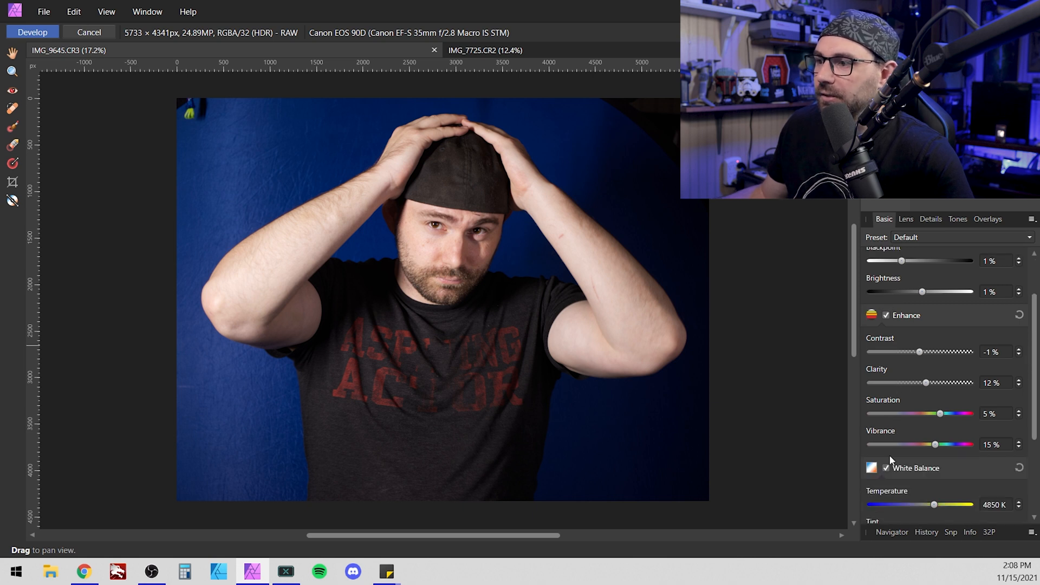
scroll("down", 3)
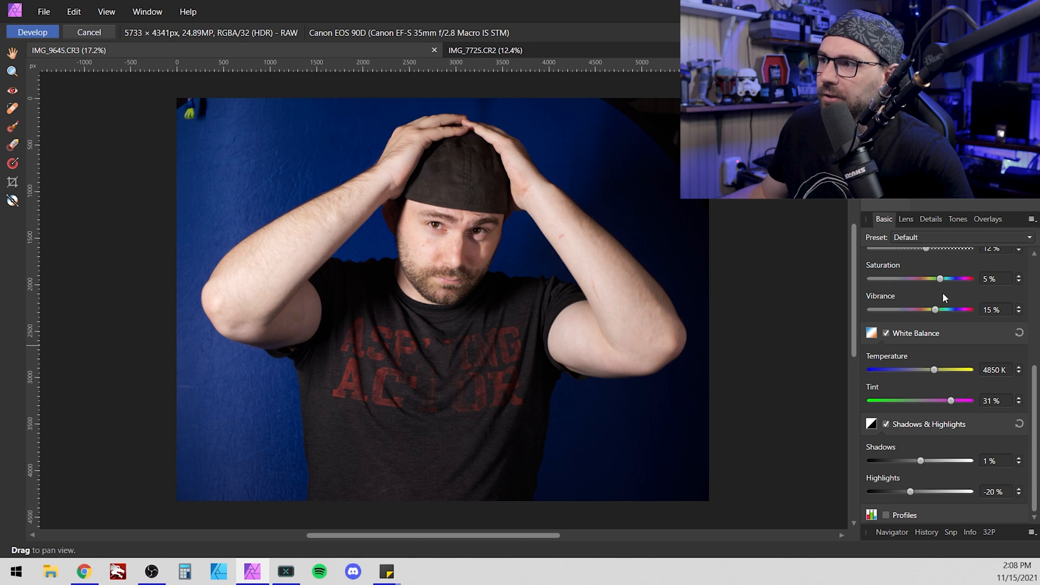
left_click(1033, 219)
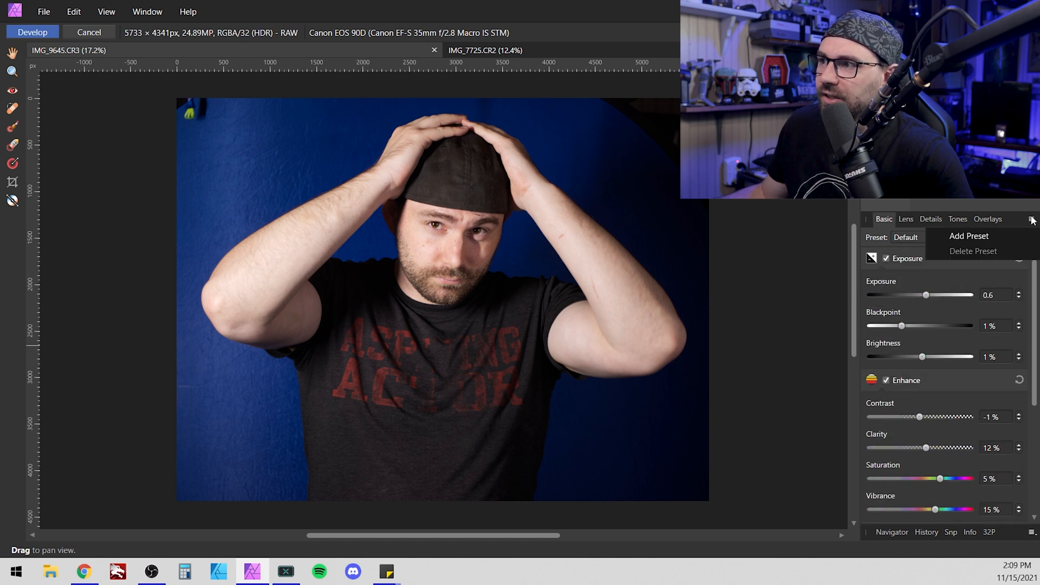
left_click(967, 235)
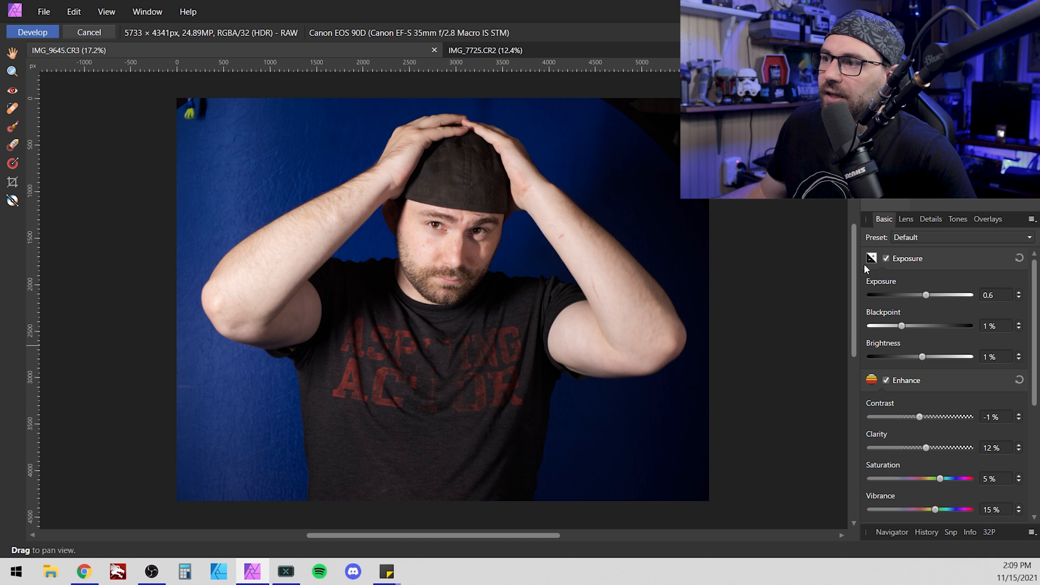
mouse_move(894, 317)
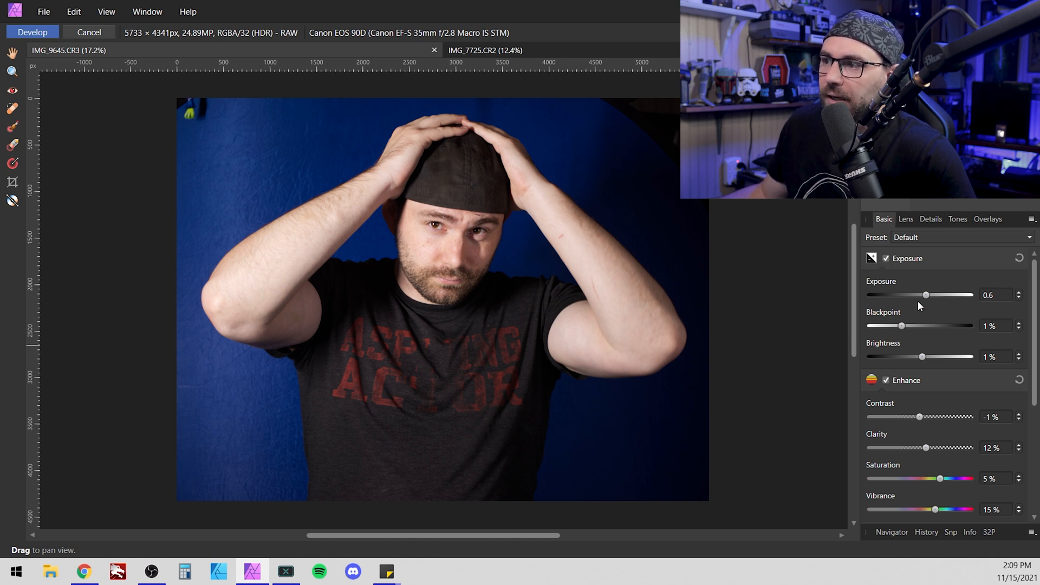
mouse_move(985, 268)
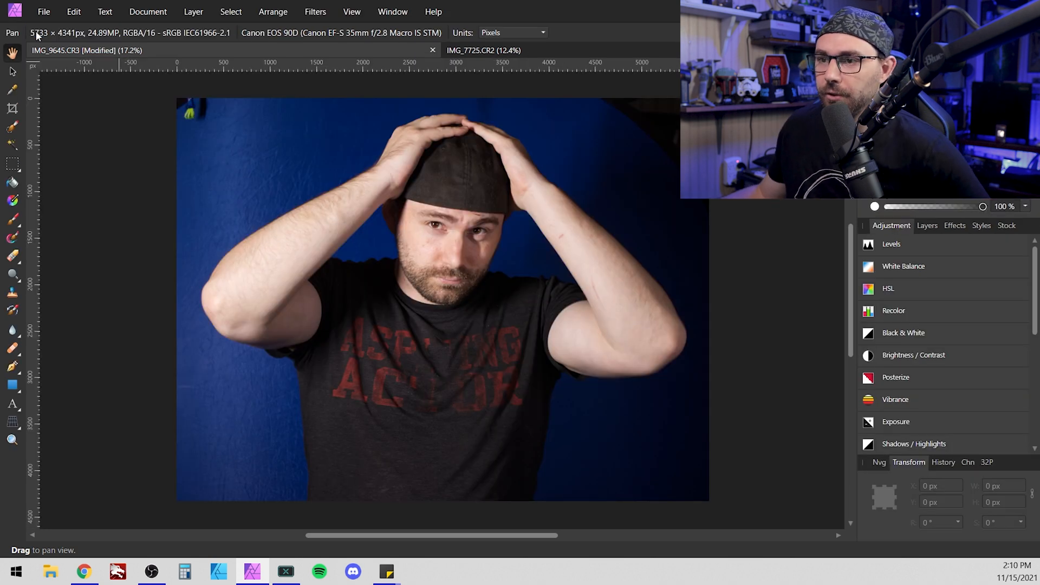
mouse_move(259, 221)
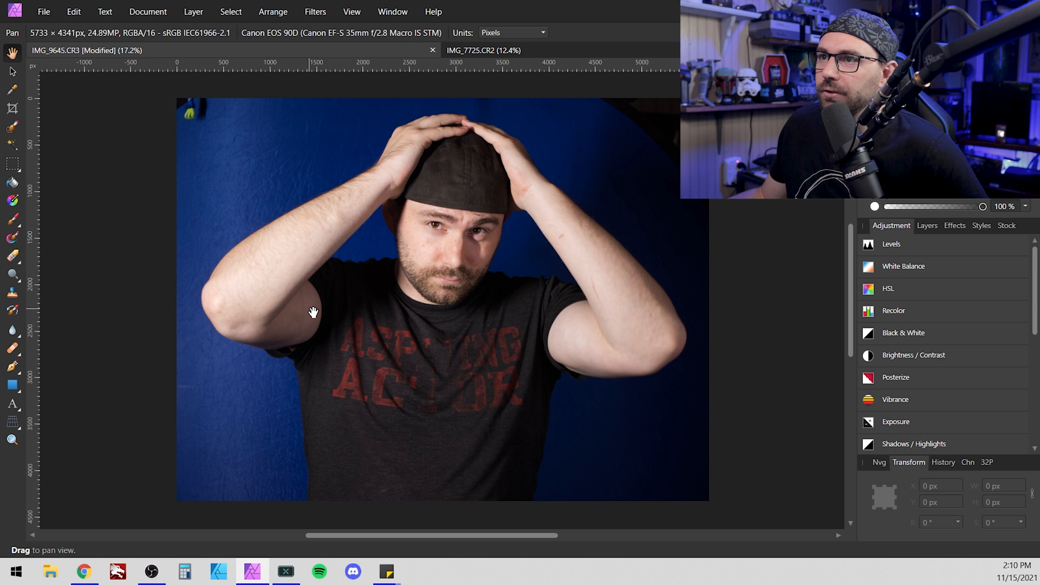
Switch to the beach mooring-chain RAW photo's document tab.
left_click(483, 50)
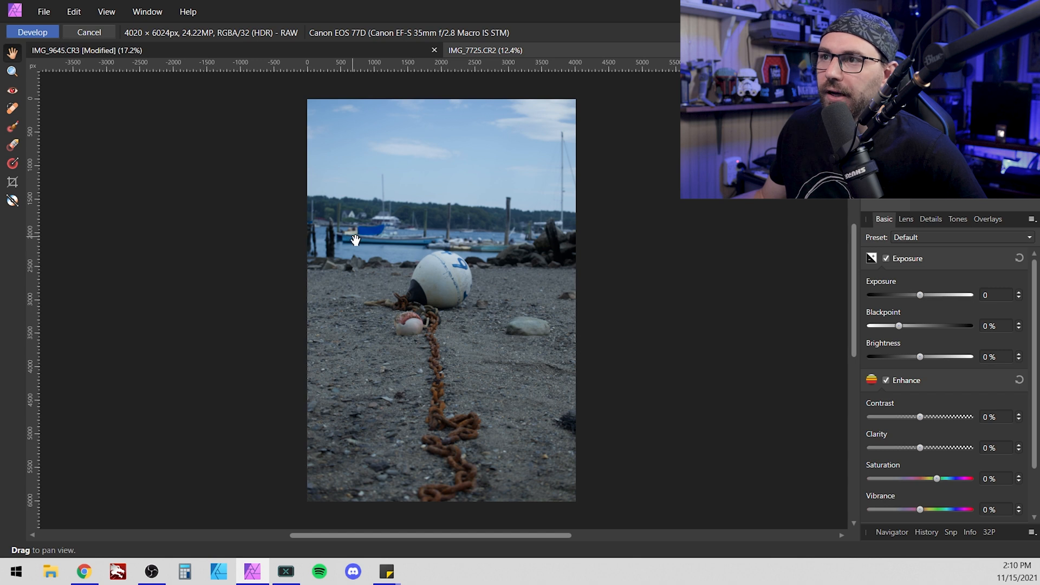
mouse_move(485, 50)
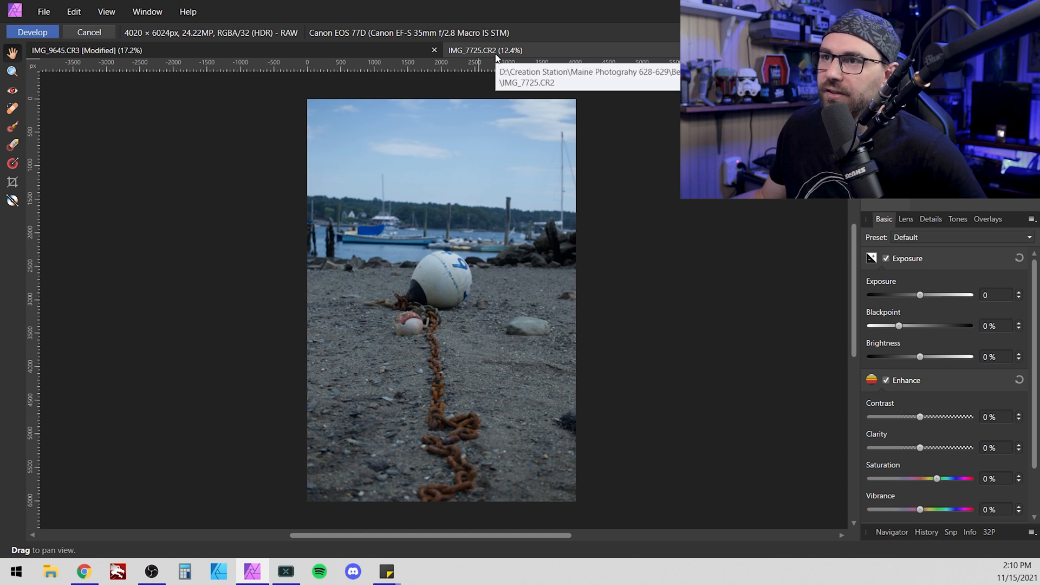
mouse_move(131, 75)
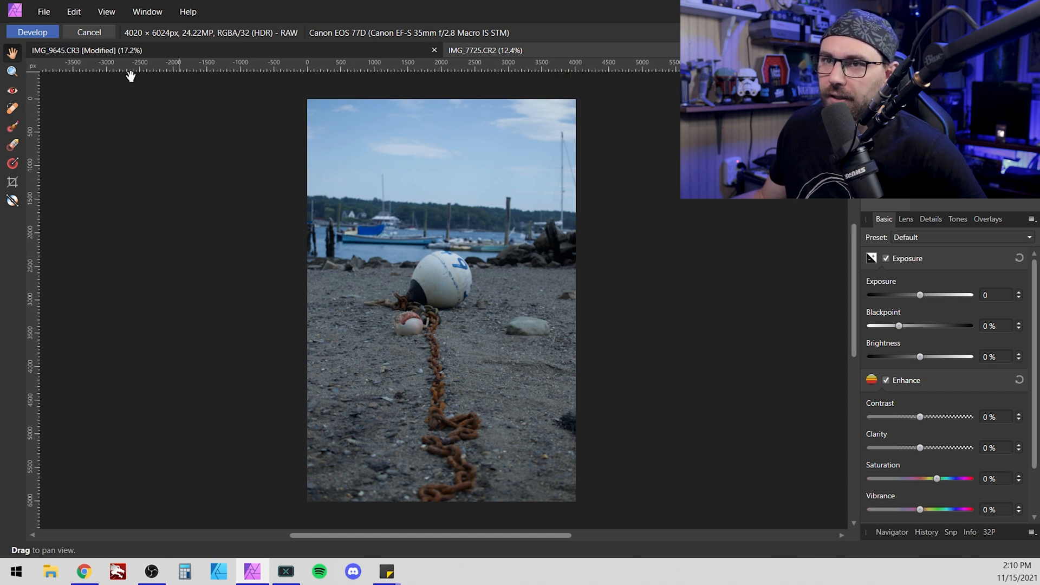
mouse_move(531, 320)
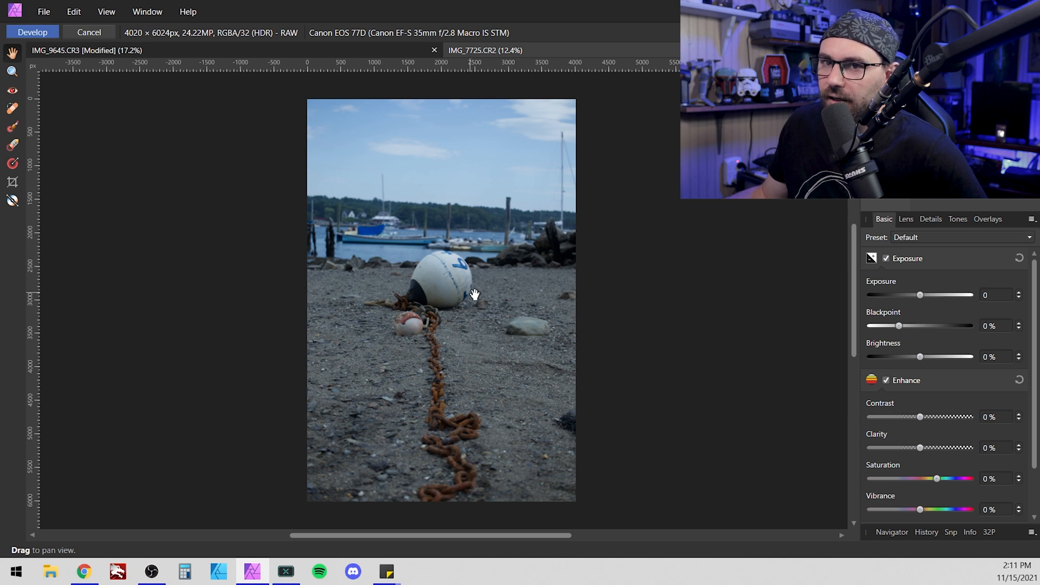
mouse_move(433, 155)
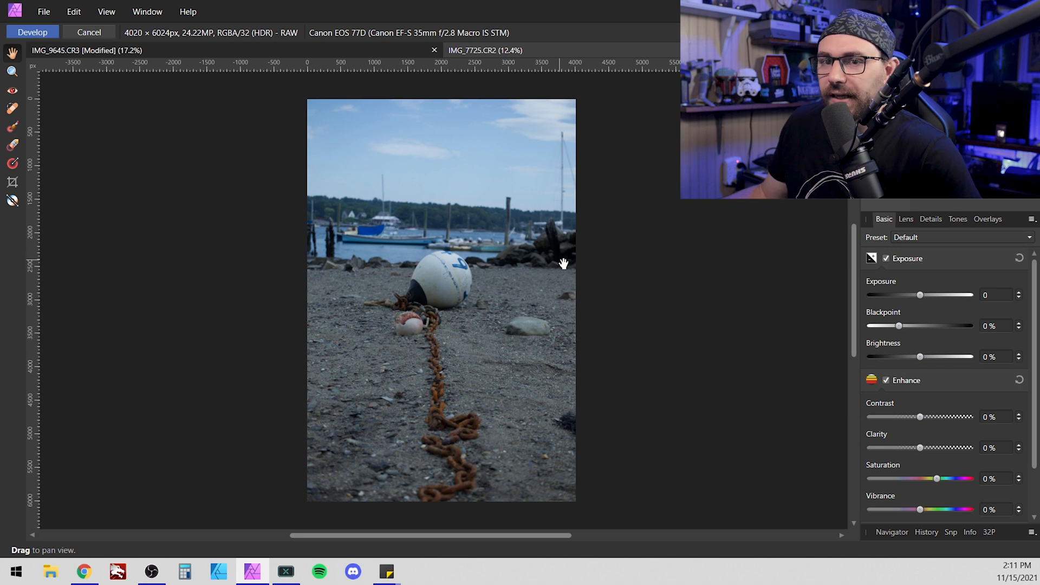
mouse_move(557, 258)
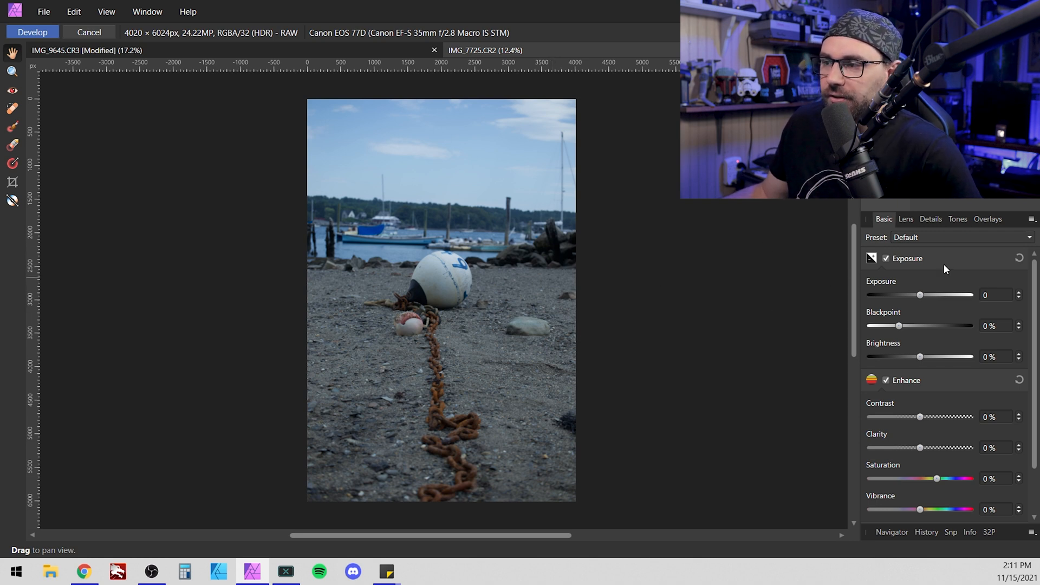
mouse_move(881, 306)
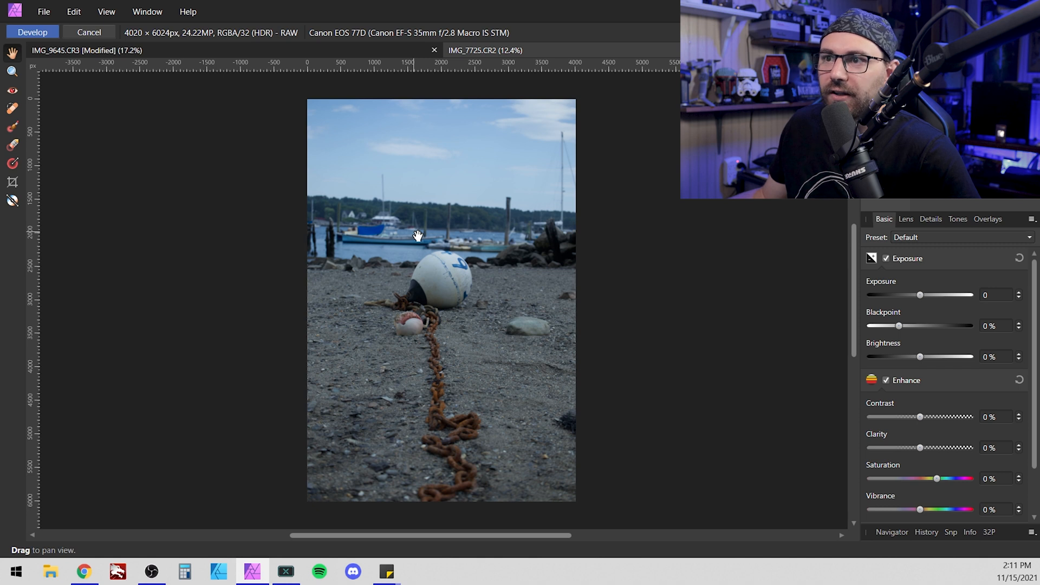
mouse_move(447, 237)
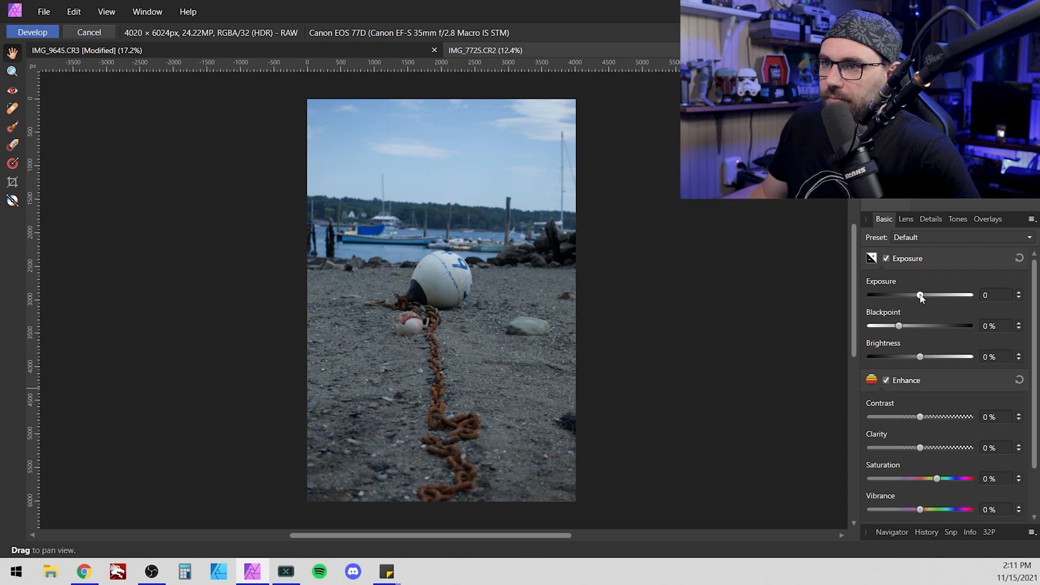
Raise the beach photo's exposure, trying brighter values and settling at 0.35.
left_click_drag(920, 295, 924, 295)
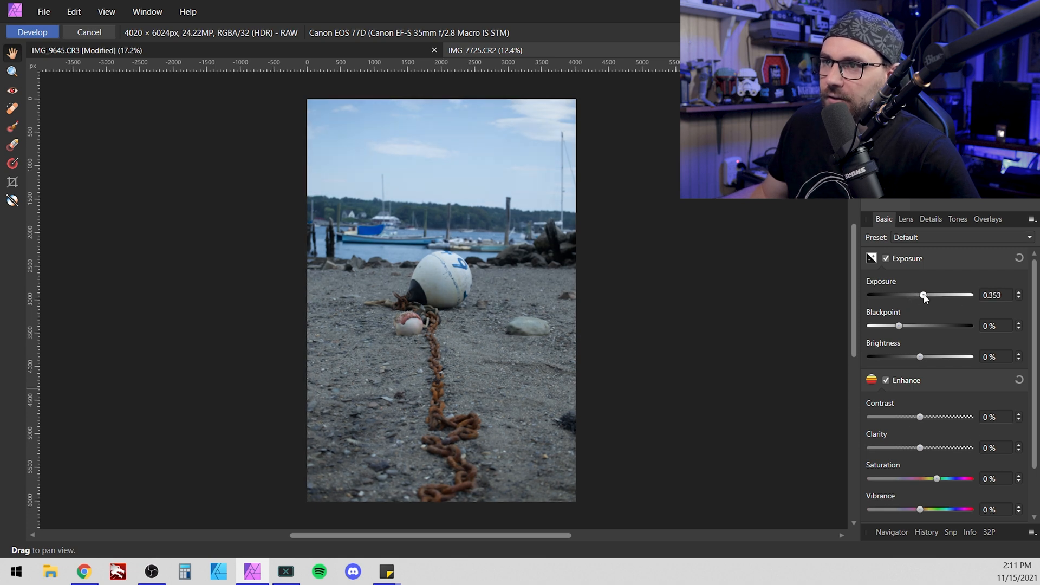
left_click_drag(923, 295, 933, 294)
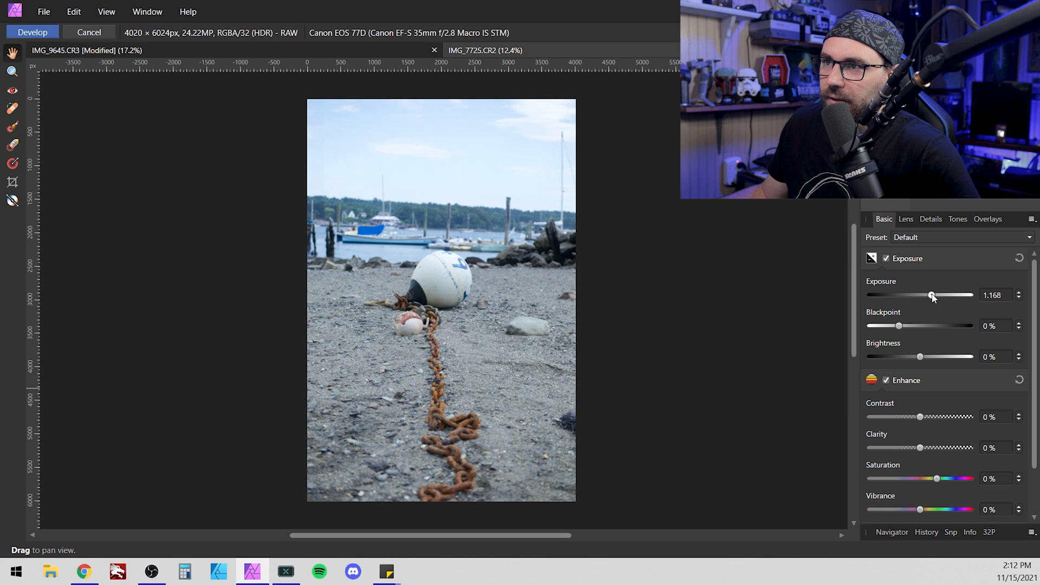
left_click_drag(932, 295, 925, 295)
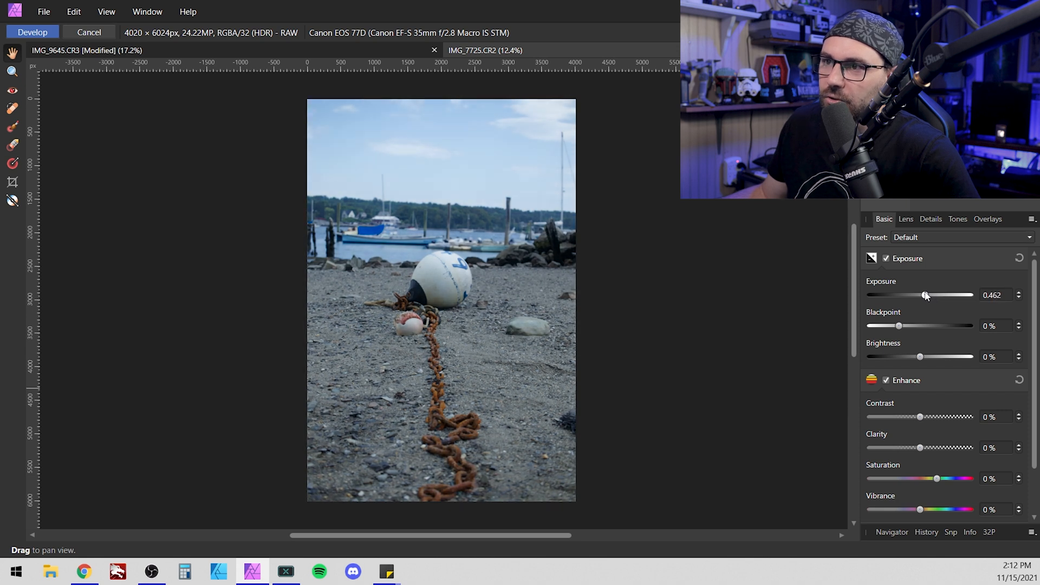
left_click_drag(926, 295, 924, 295)
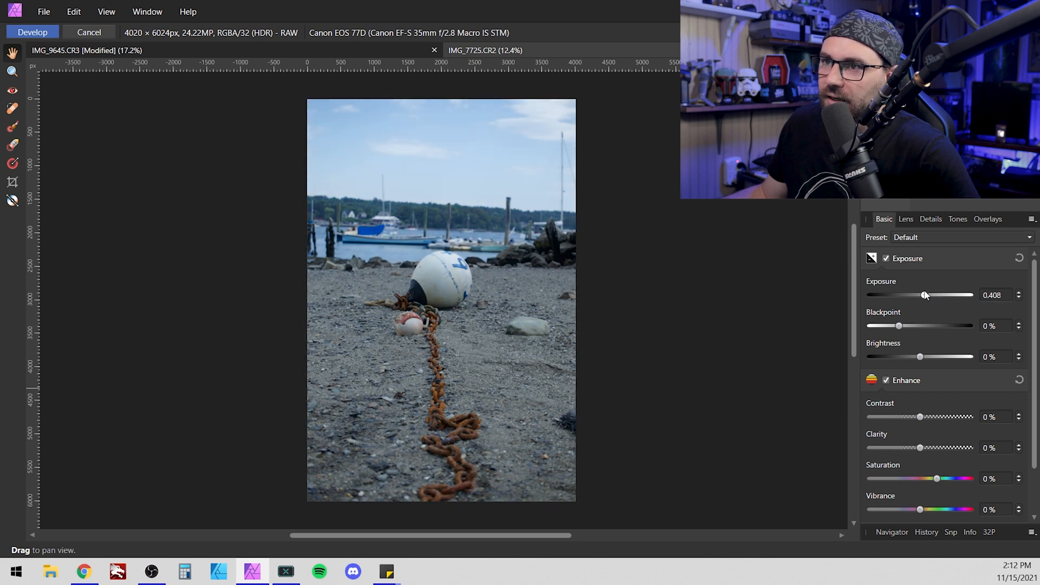
left_click_drag(926, 295, 918, 294)
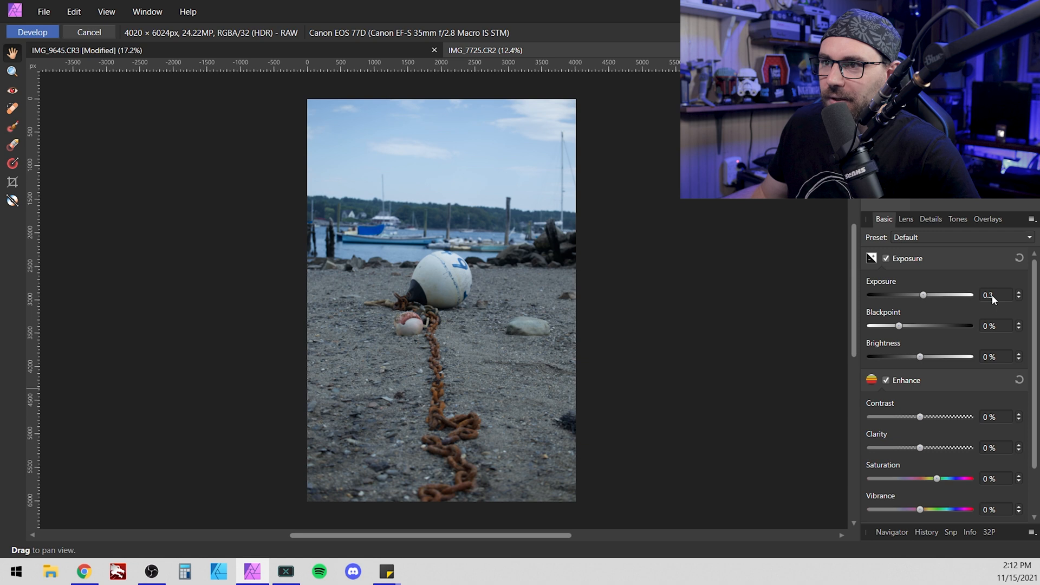
mouse_move(992, 300)
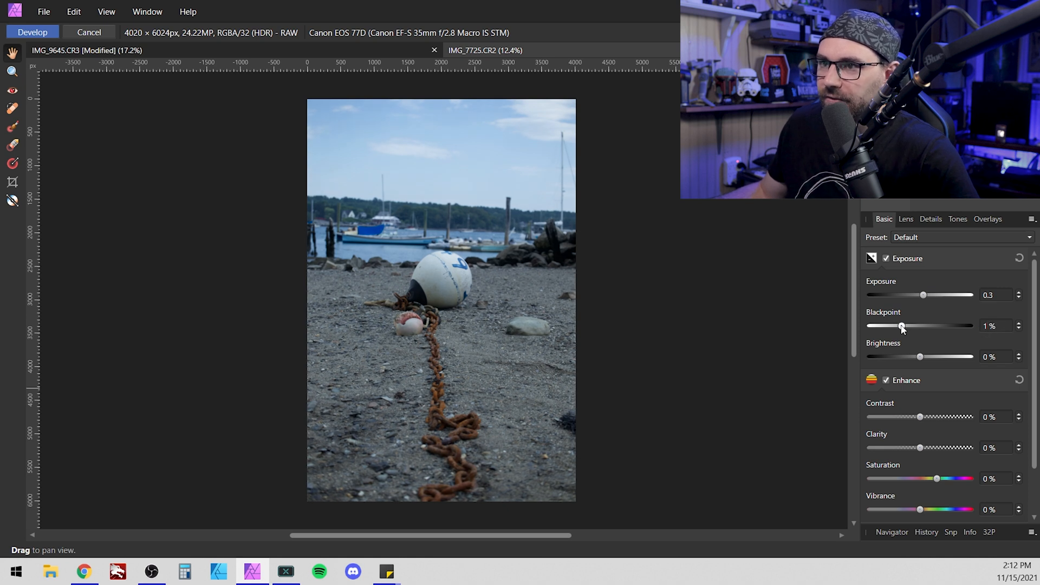
Adjust the blackpoint back and forth and settle it at about 2%.
left_click_drag(903, 326, 884, 326)
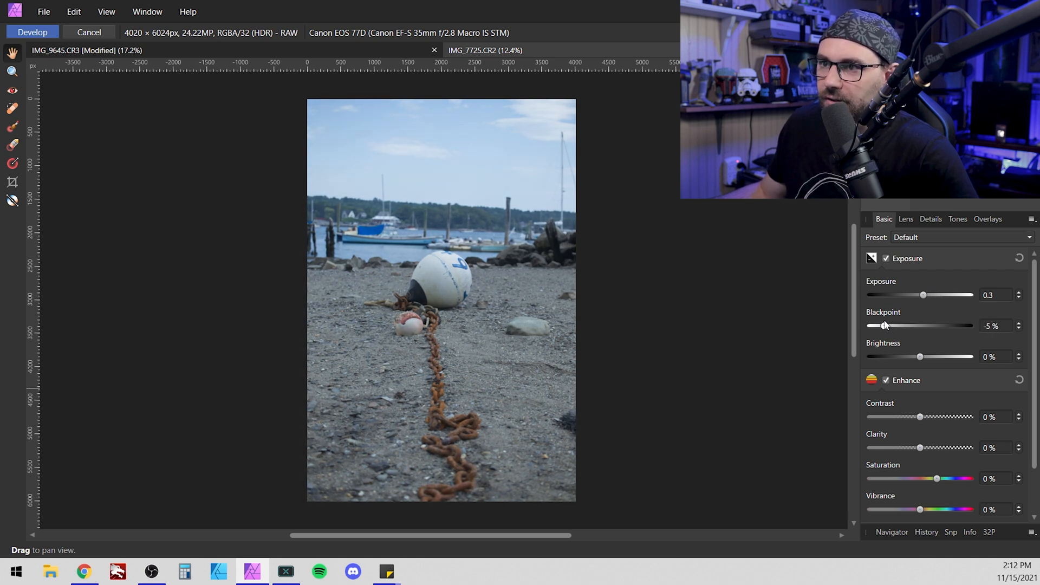
left_click_drag(884, 325, 896, 325)
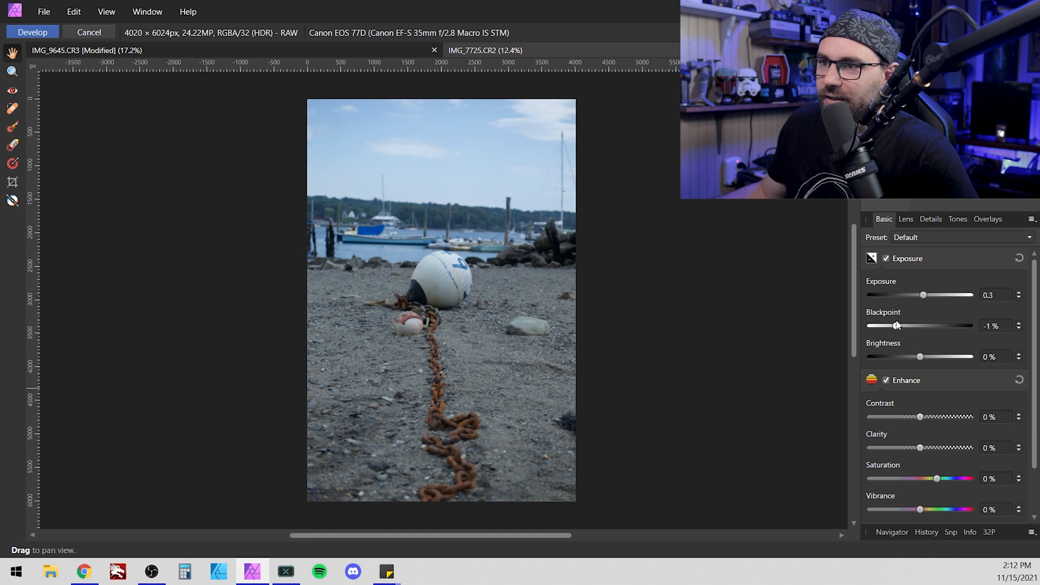
left_click_drag(896, 326, 904, 326)
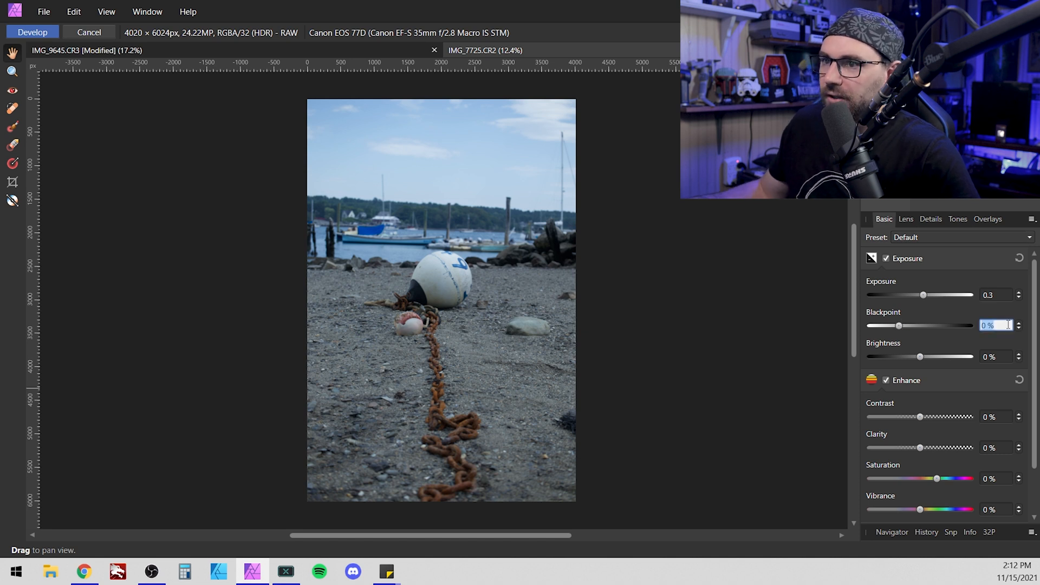
left_click_drag(899, 325, 904, 325)
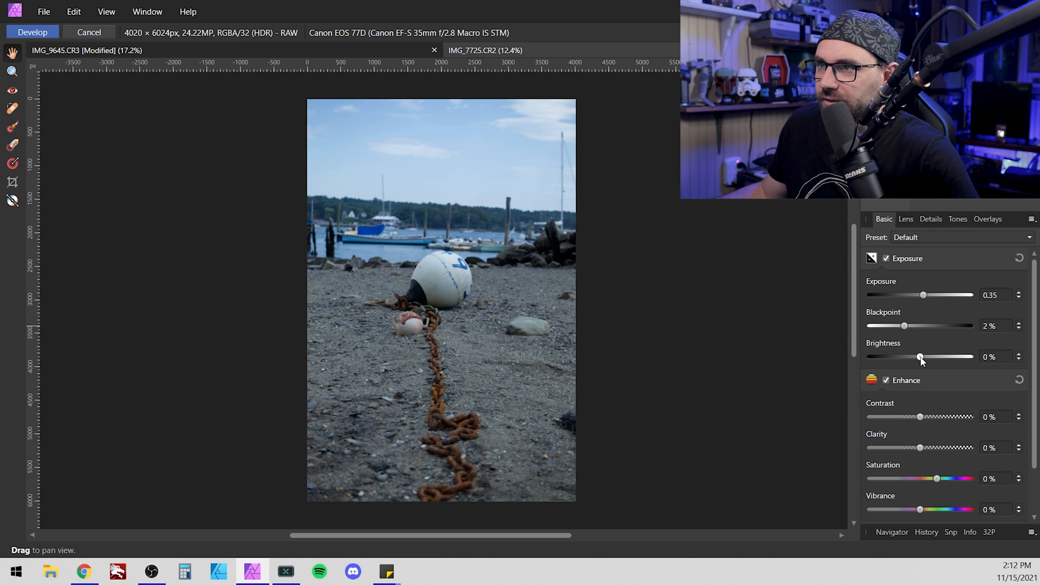
Lower the Brightness slider to about -3%, then ease it back to -1%.
left_click_drag(921, 356, 916, 357)
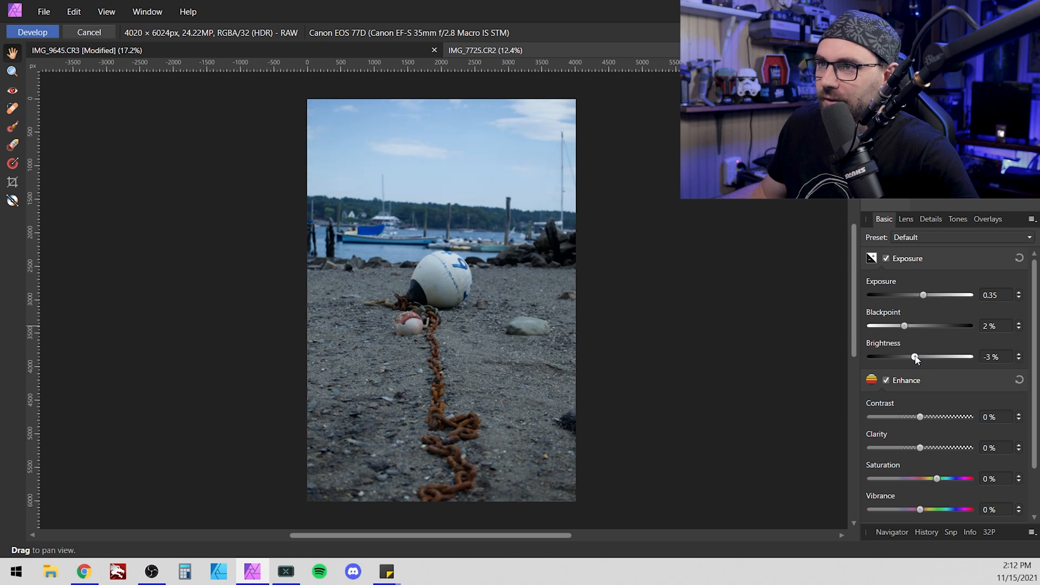
left_click_drag(917, 356, 920, 357)
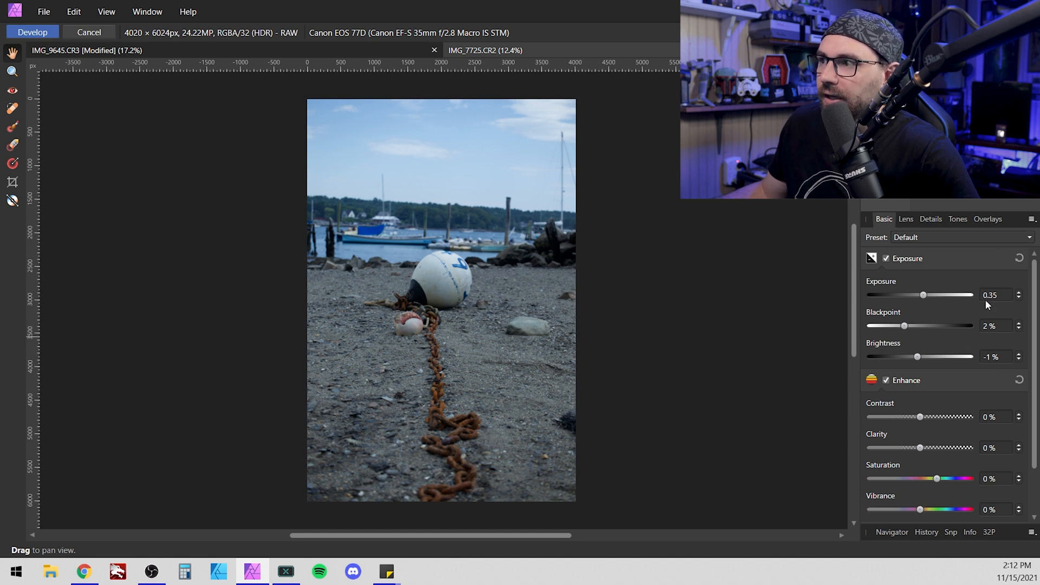
Start a new preset via Add Preset in the Basic panel menu.
left_click(1030, 219)
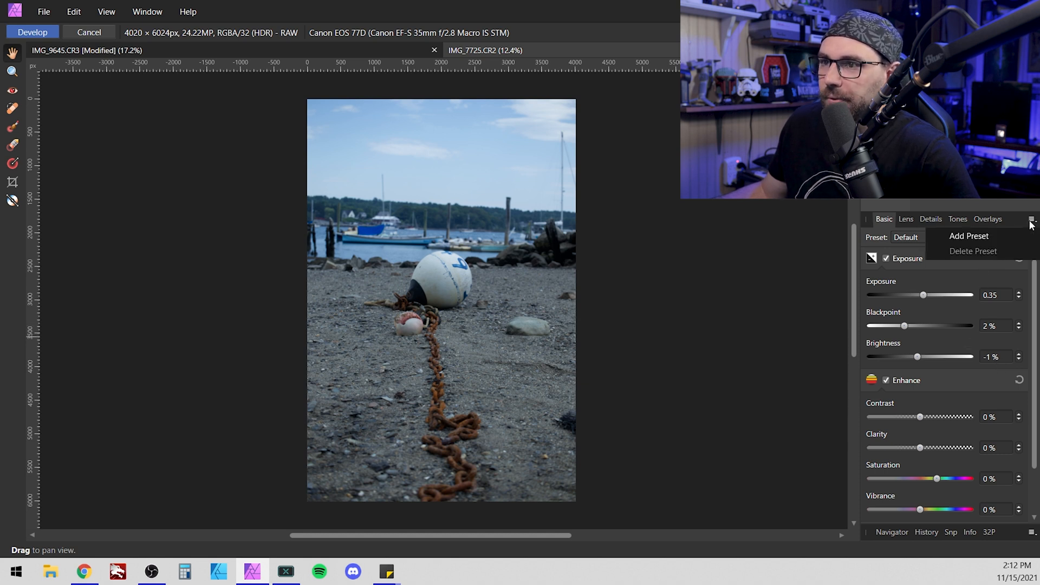
left_click(968, 236)
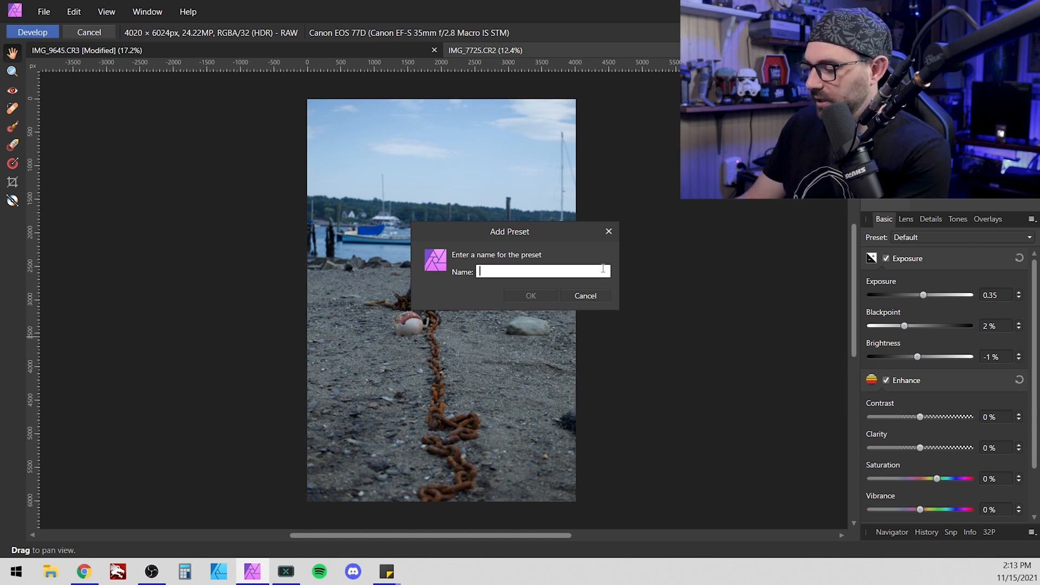
Name the preset 'Mooring beach chain exposeure preset' and confirm saving it.
type("Mooring")
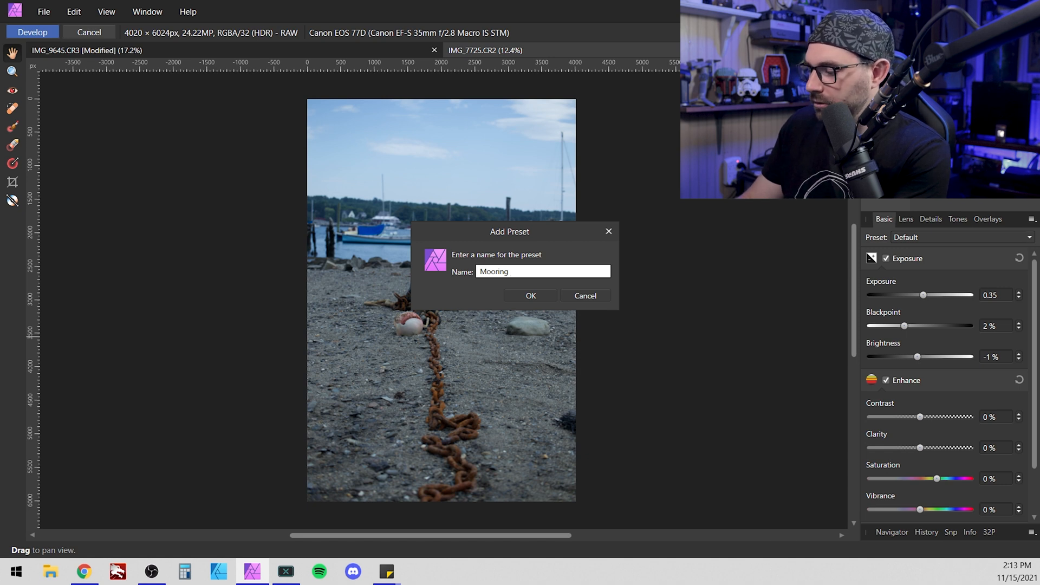
type("beach")
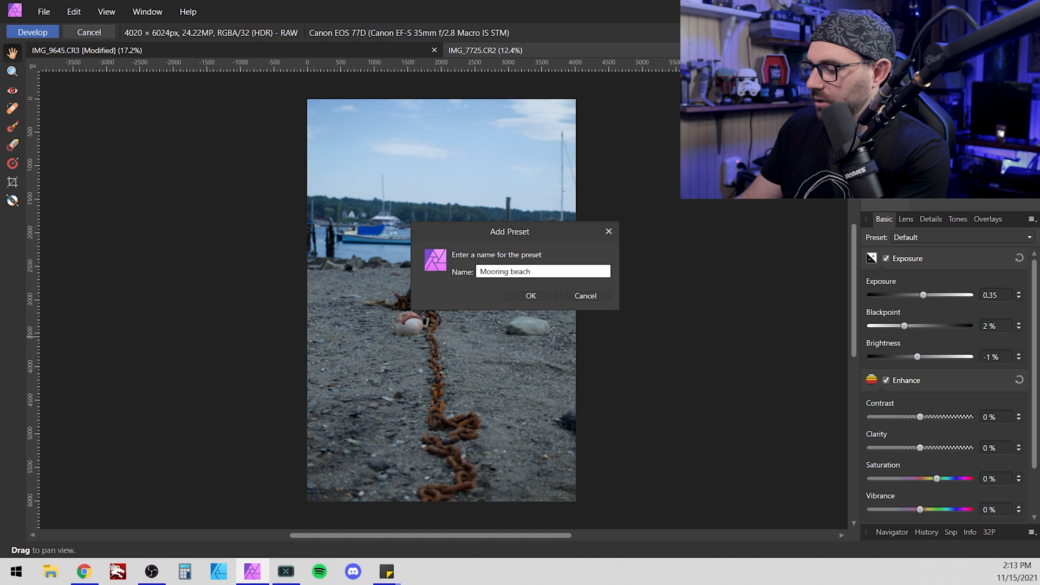
type("chain")
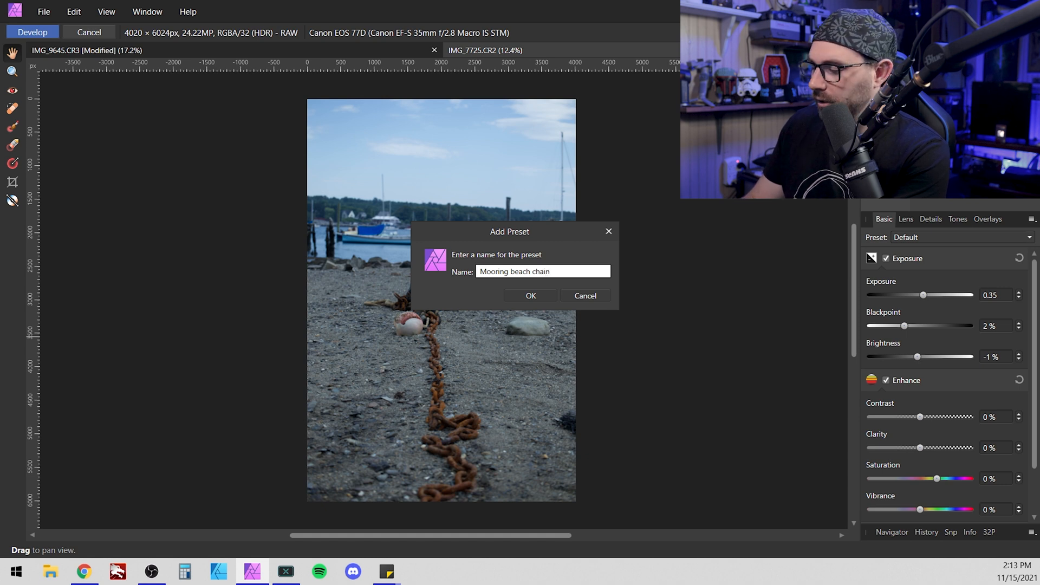
type("e")
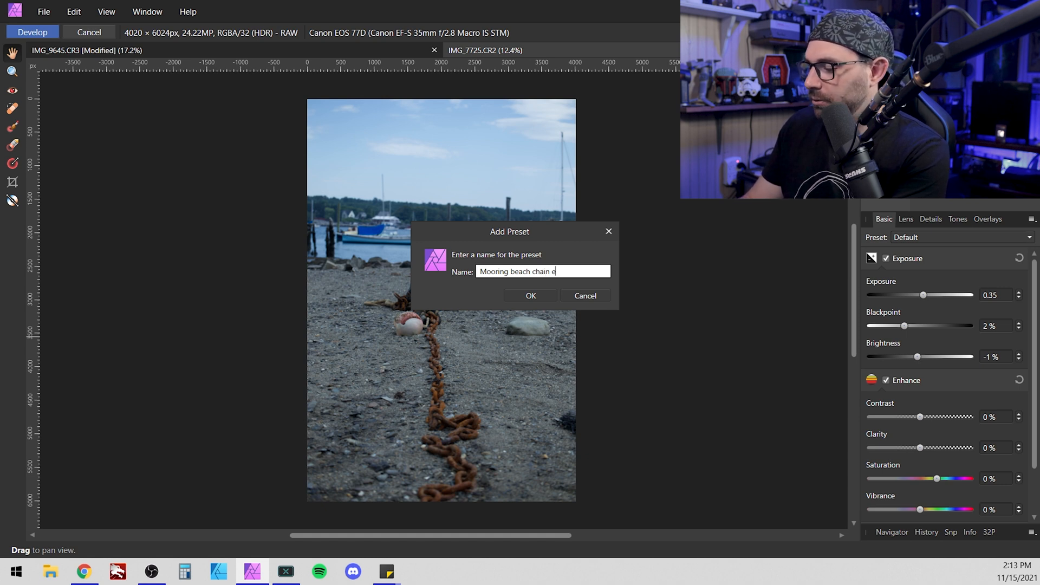
type("xposeure preset")
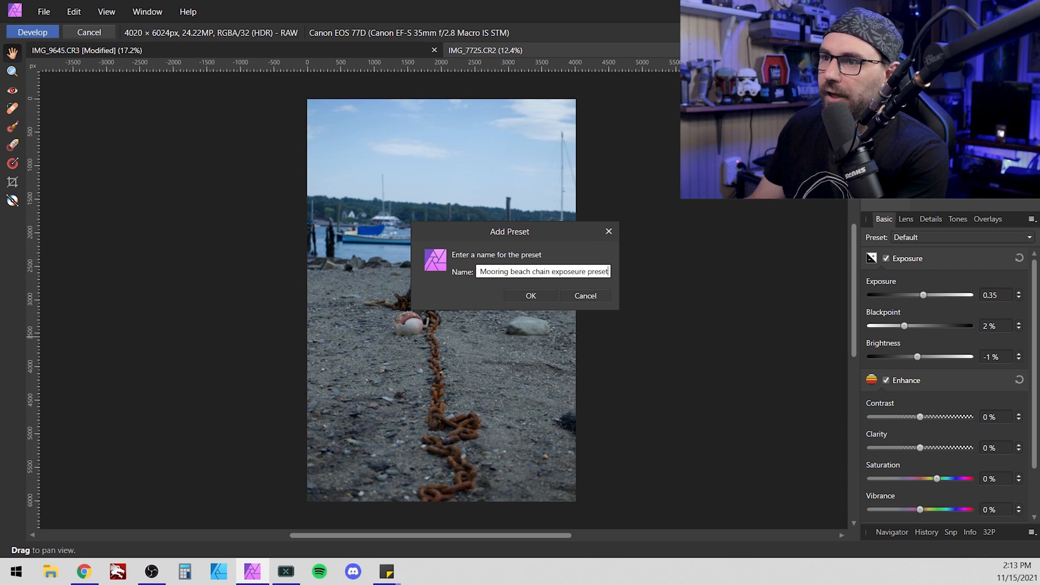
left_click(530, 295)
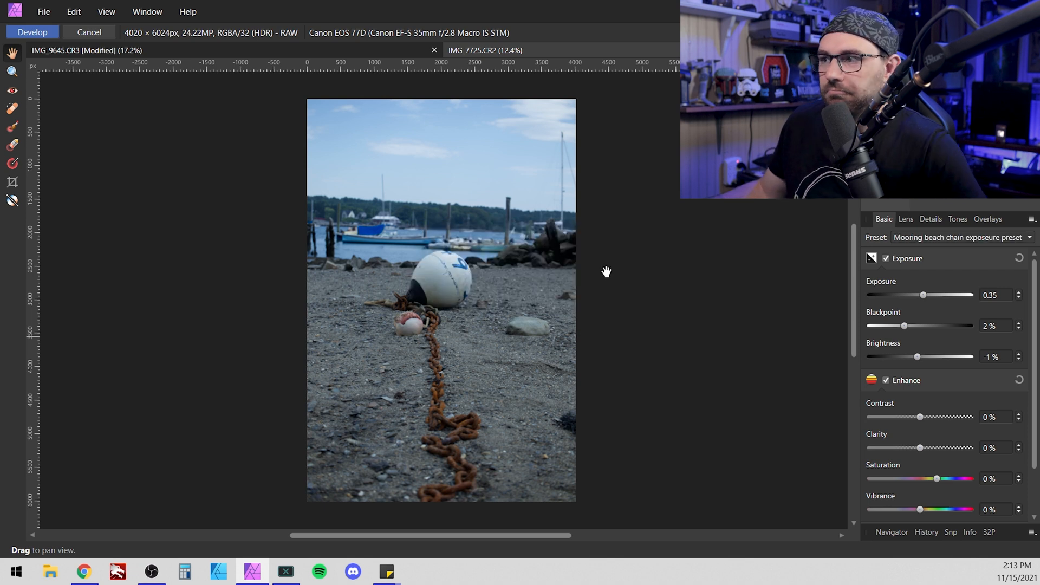
left_click(961, 238)
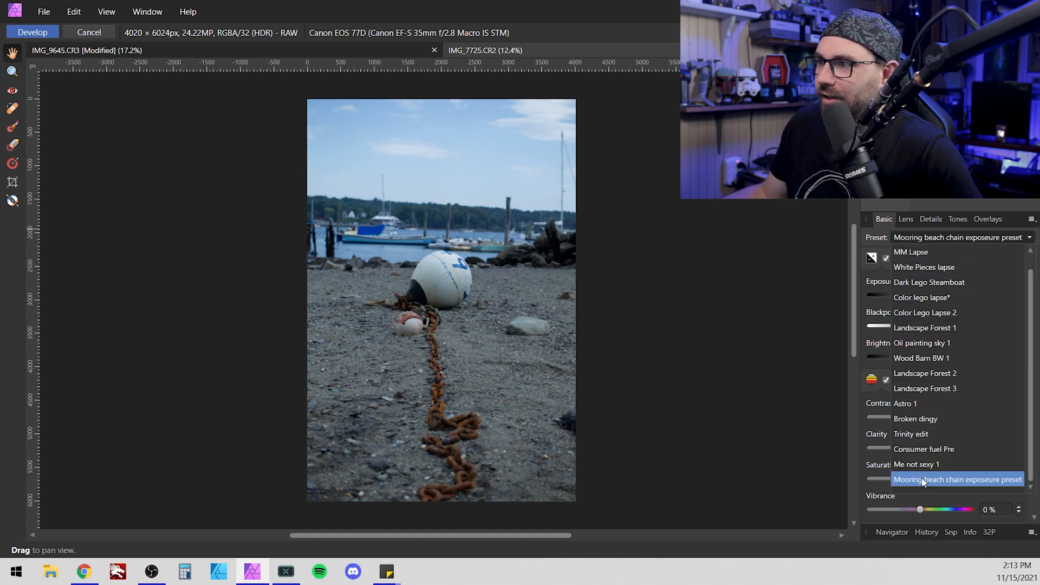
mouse_move(939, 453)
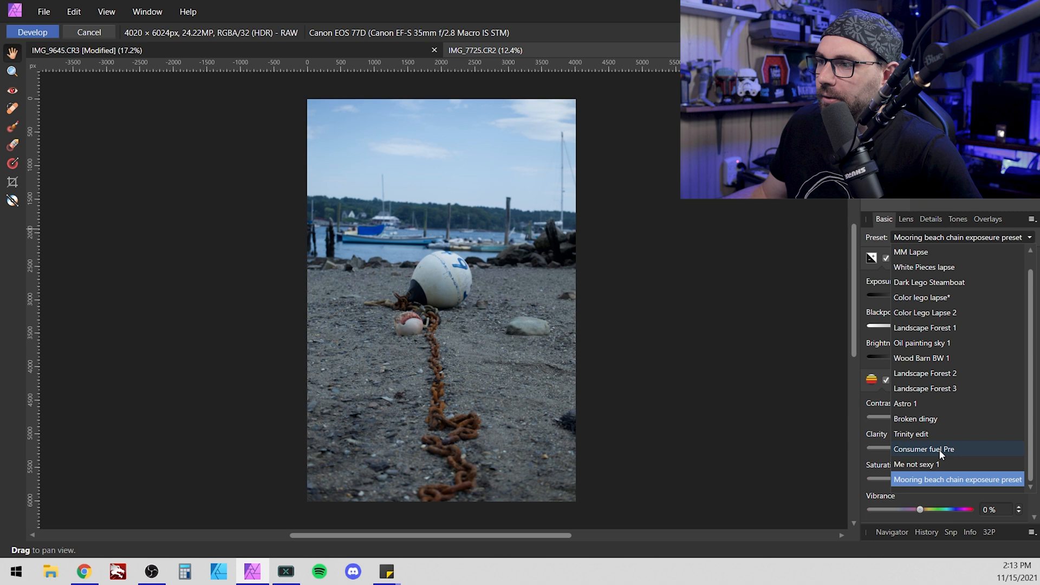
mouse_move(929, 482)
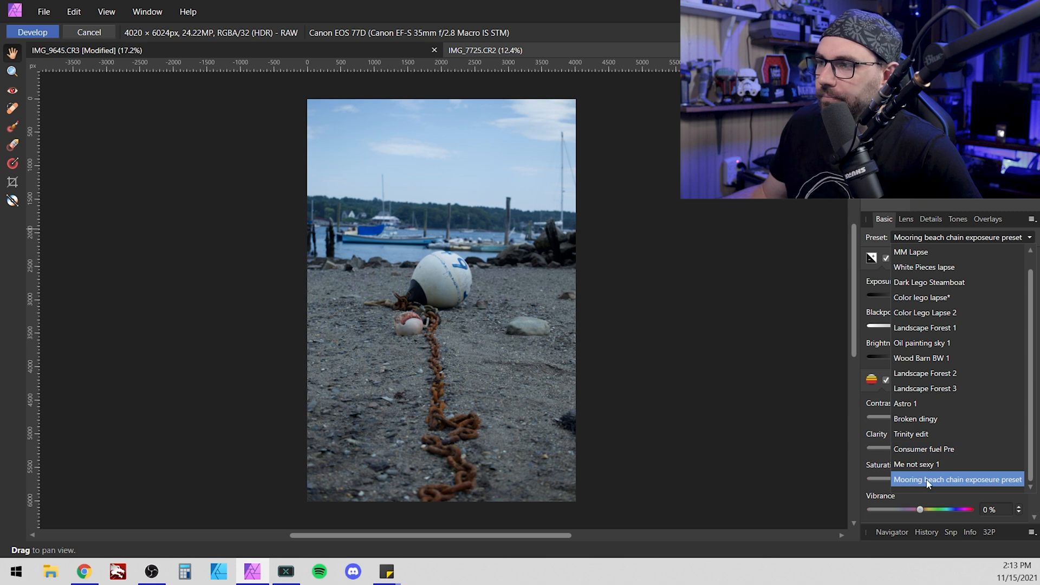
left_click(957, 479)
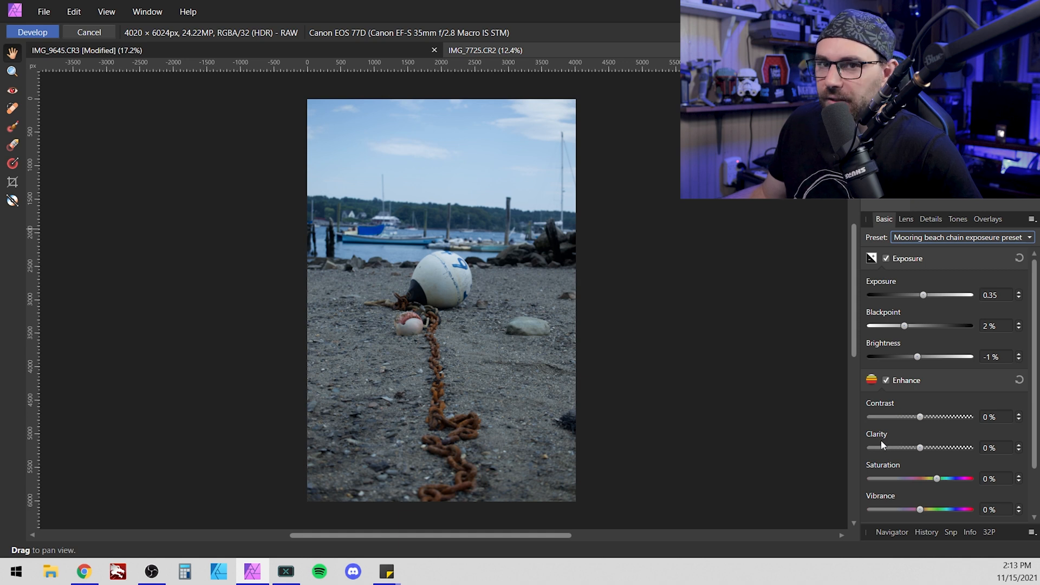
Develop the beach RAW with exposure 0.5, contrast 2%, clarity -10%, vibrance 18%.
scroll("down", 3)
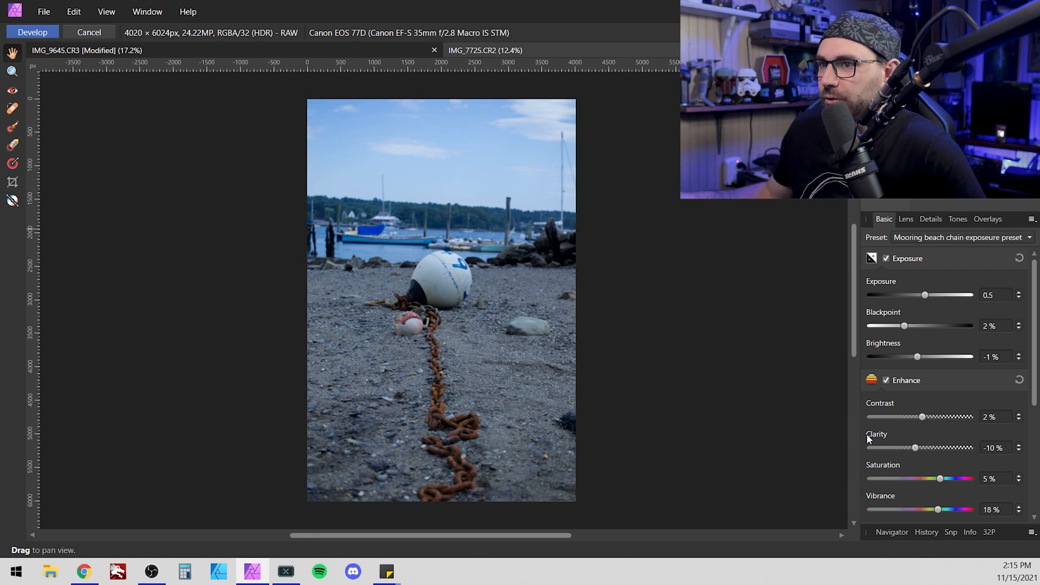
mouse_move(418, 416)
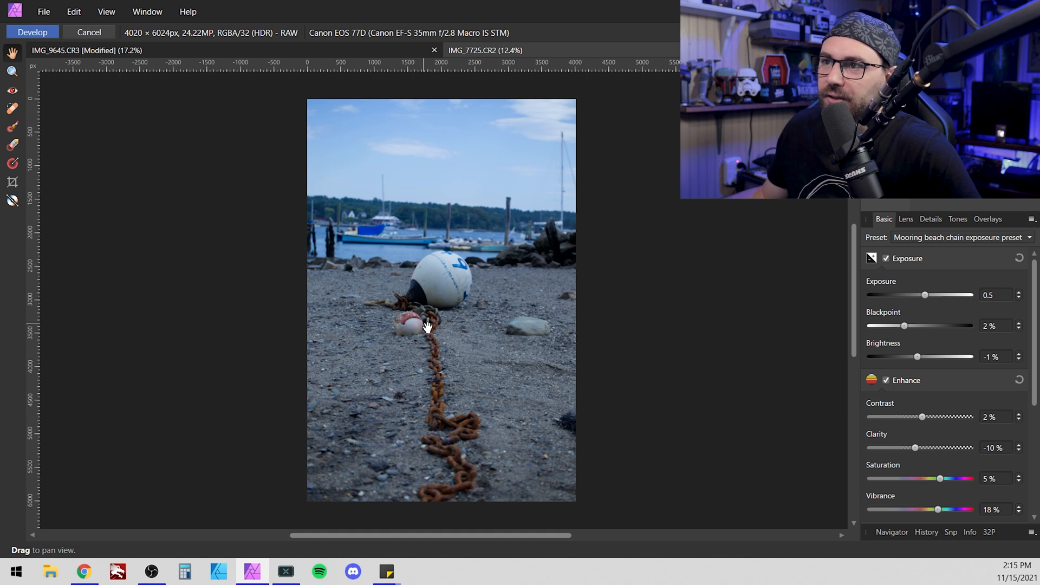
mouse_move(438, 171)
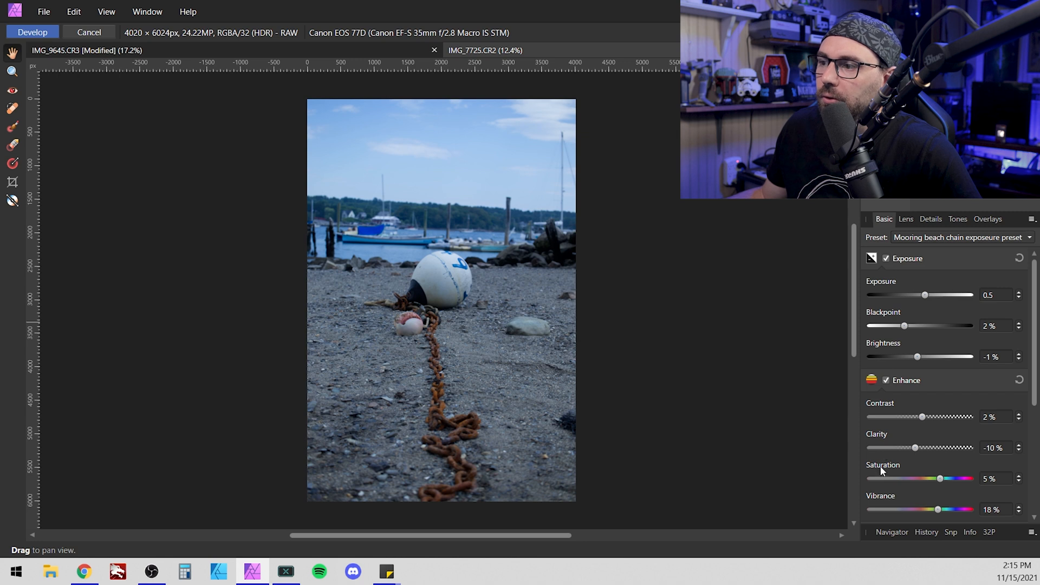
scroll("down", 3)
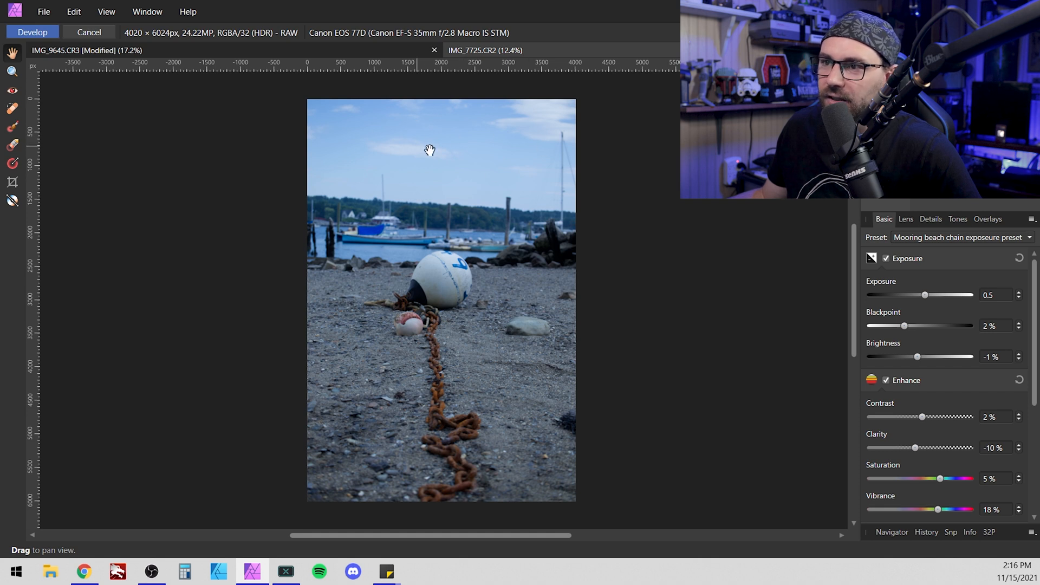
mouse_move(423, 371)
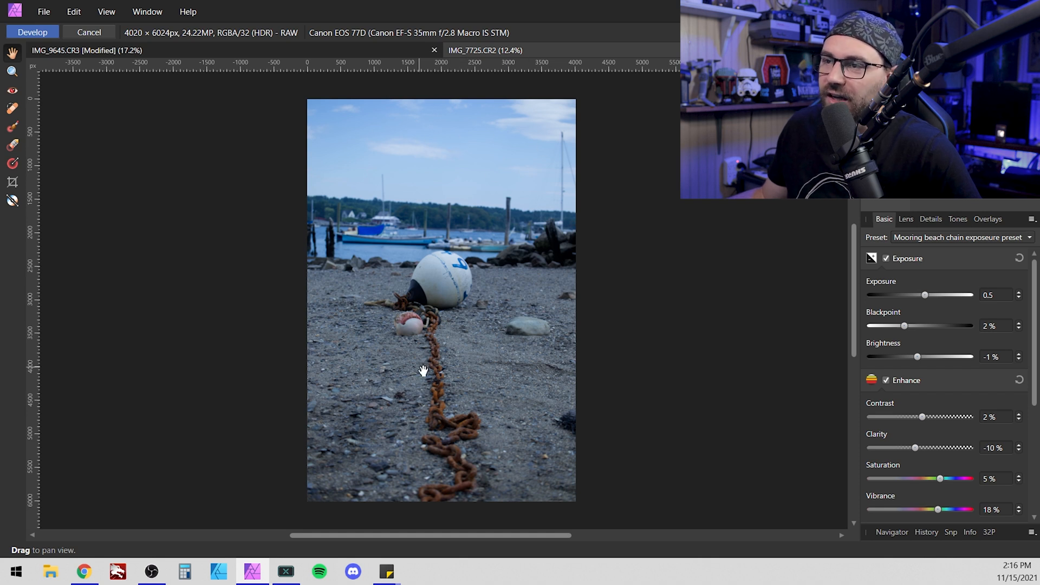
mouse_move(463, 327)
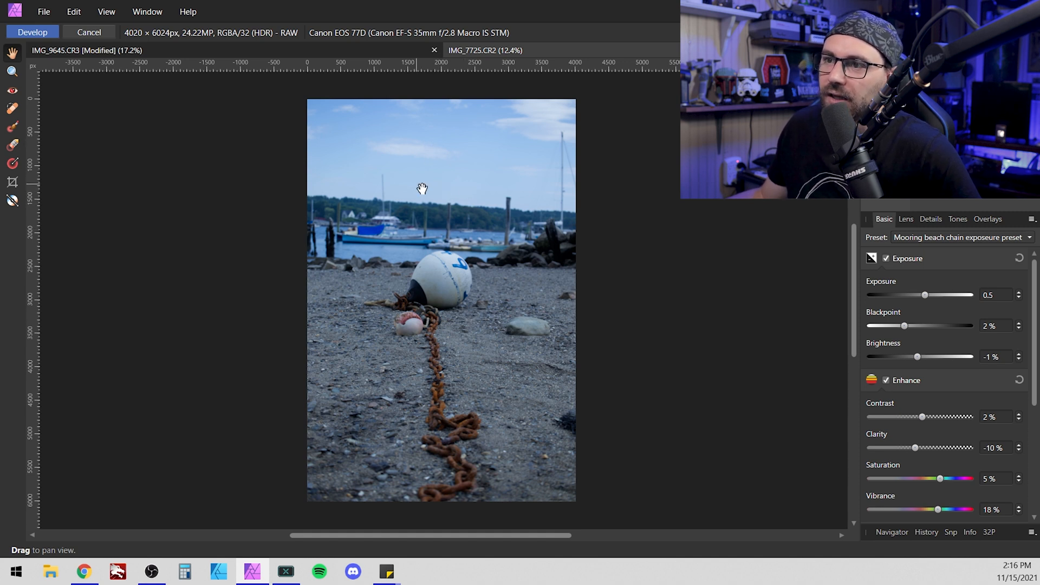
mouse_move(453, 138)
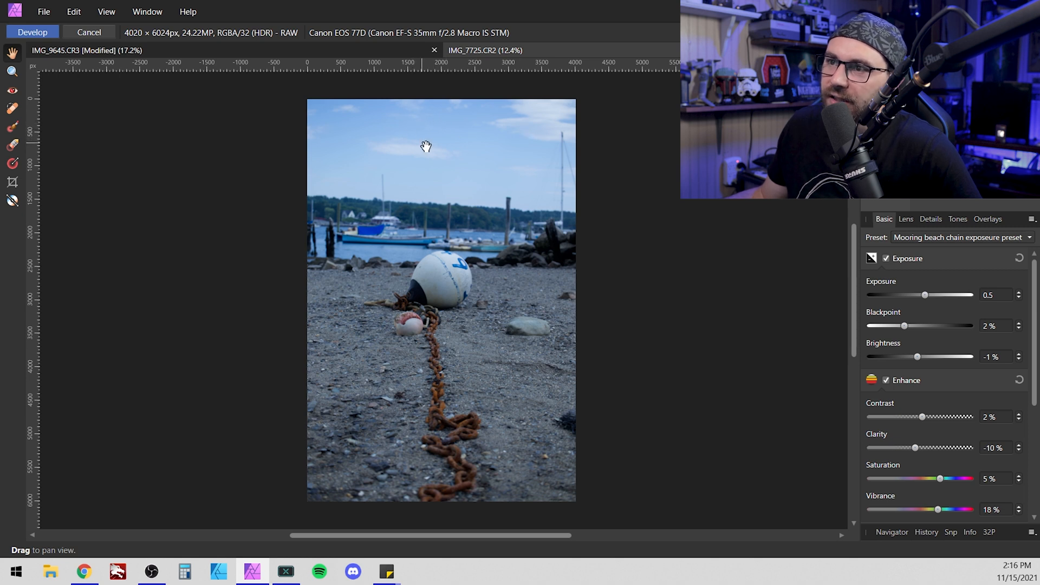
mouse_move(462, 232)
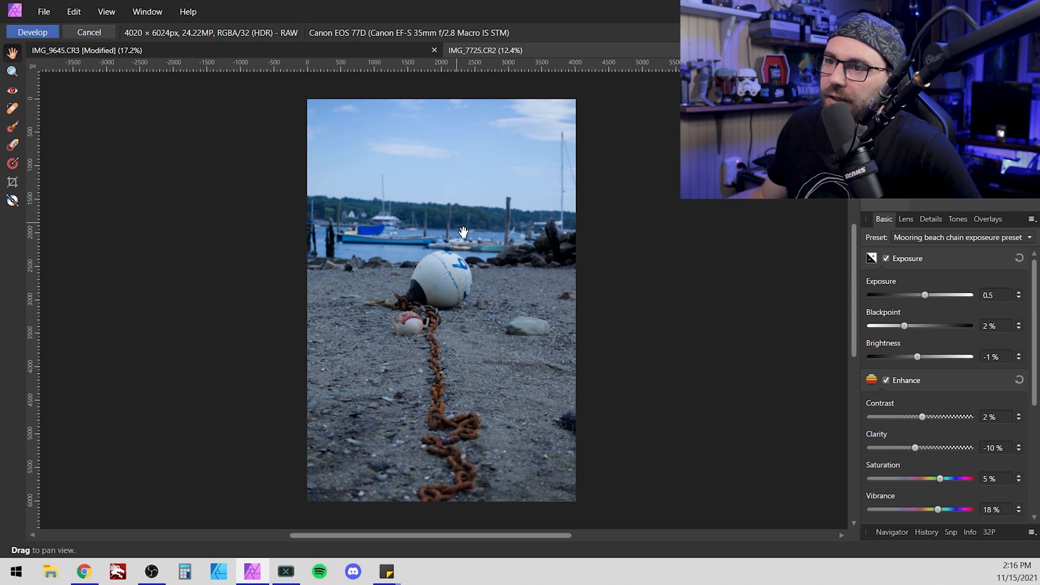
mouse_move(404, 259)
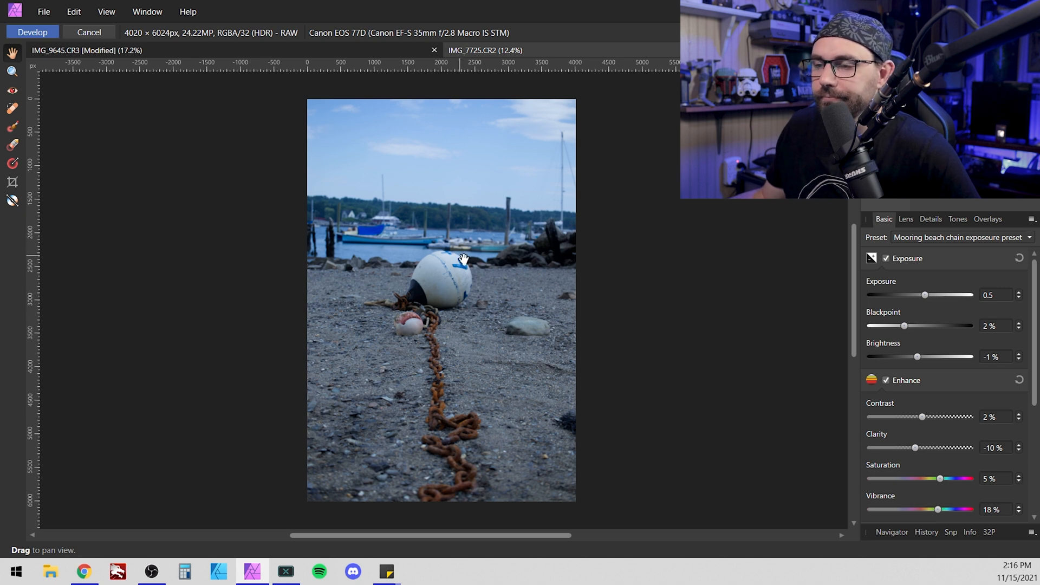
mouse_move(389, 271)
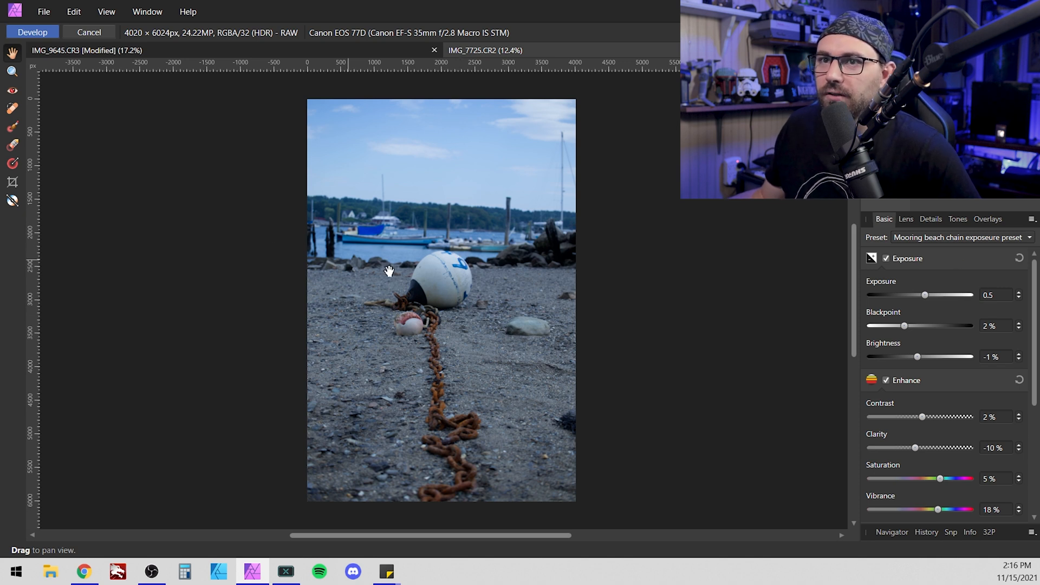
left_click(31, 31)
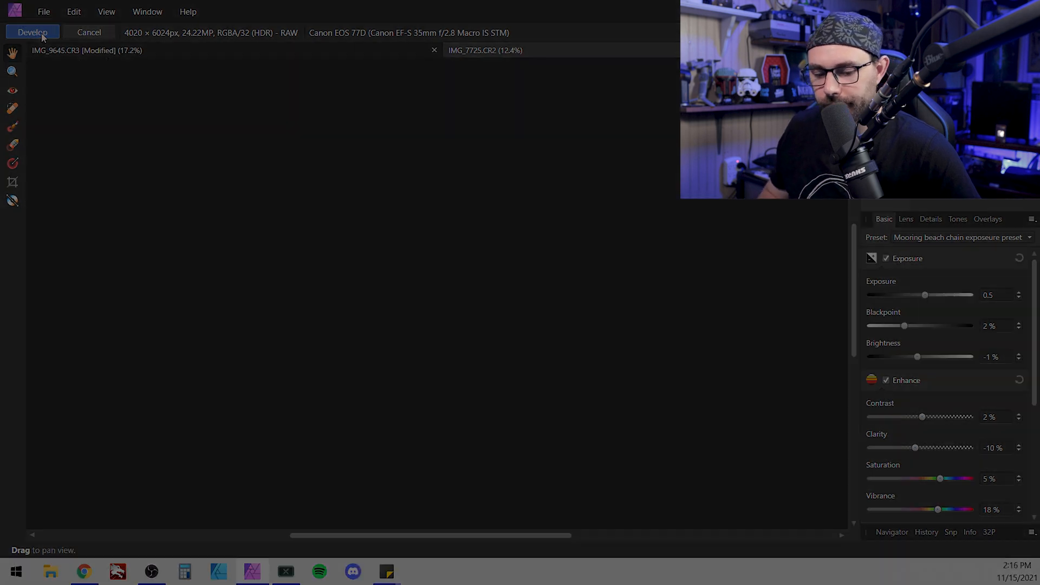